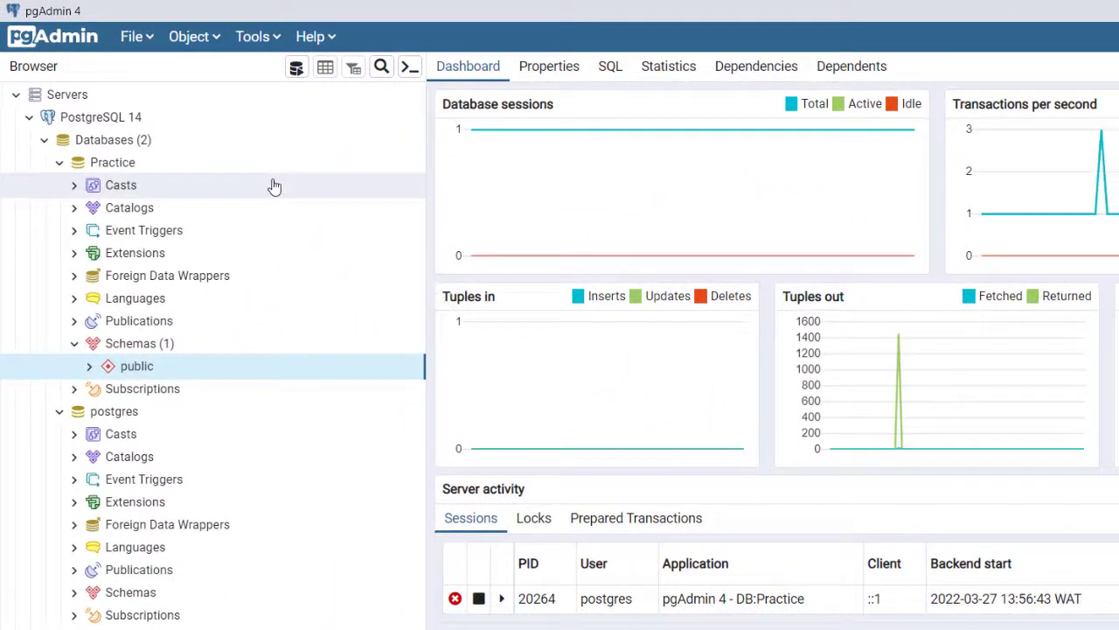
pyautogui.moveTo(105, 236)
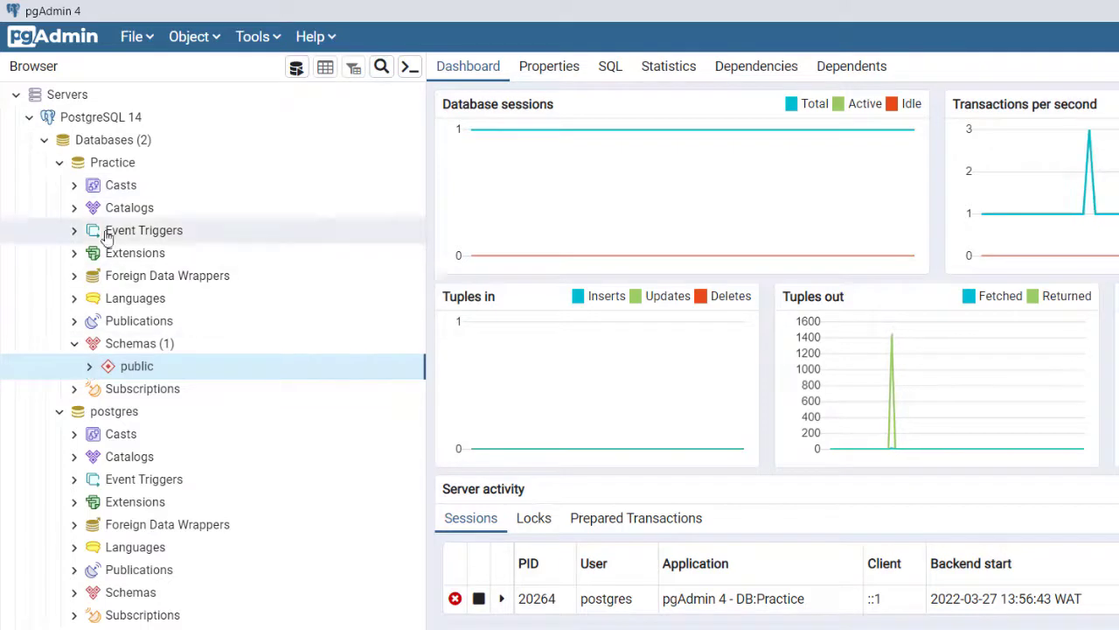
pyautogui.moveTo(88, 365)
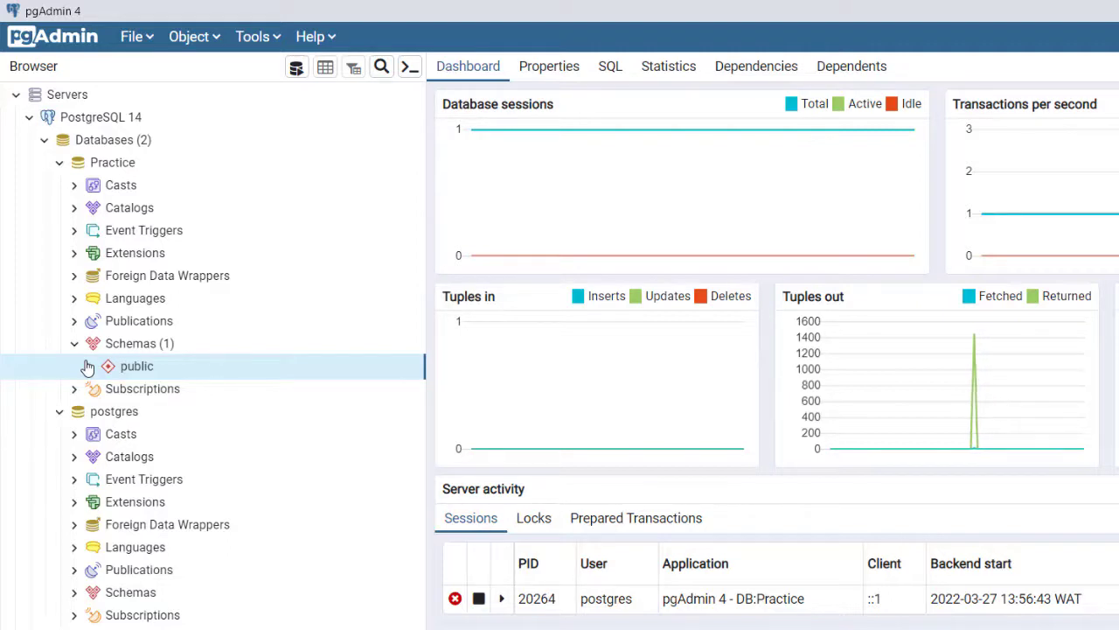
# Step: Expand the Practice public schema and start a query on the Practice database
pyautogui.click(88, 365)
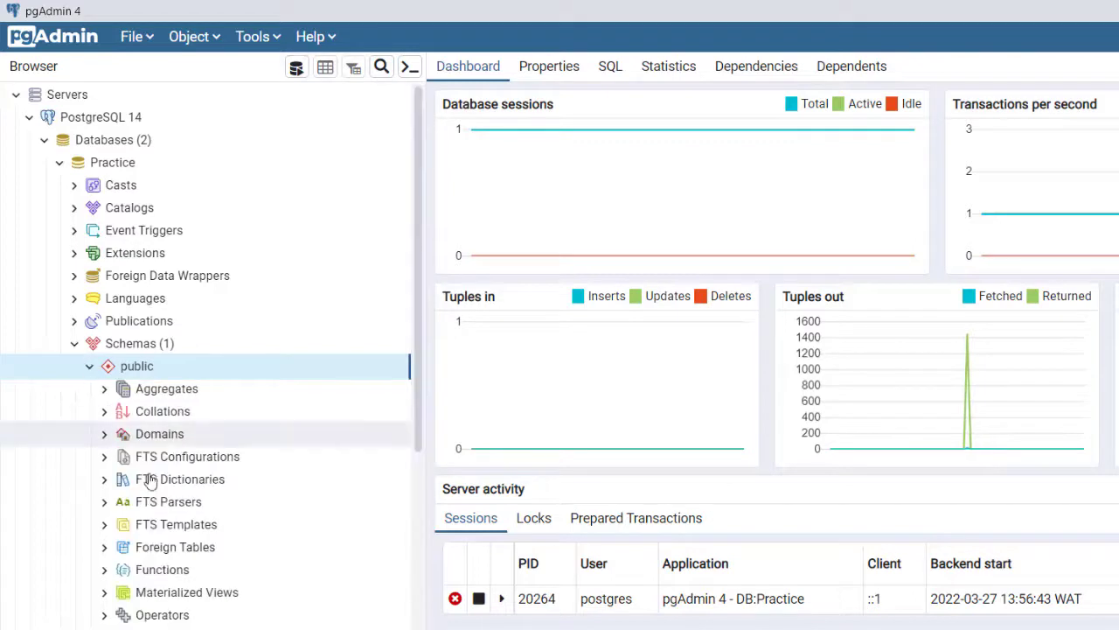
pyautogui.scroll(-3)
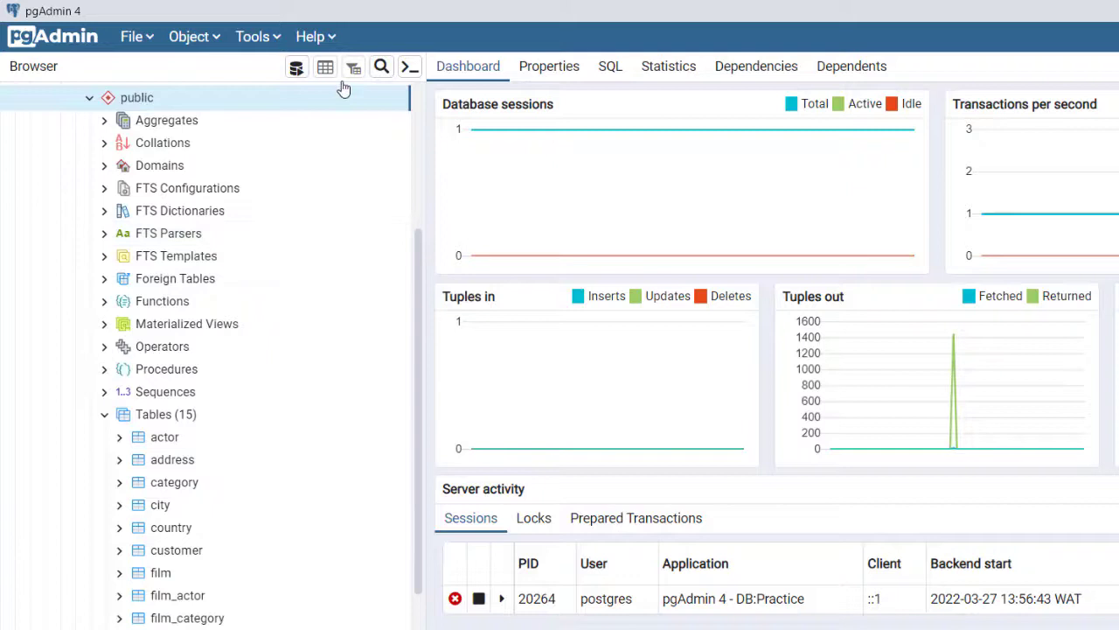
pyautogui.click(409, 67)
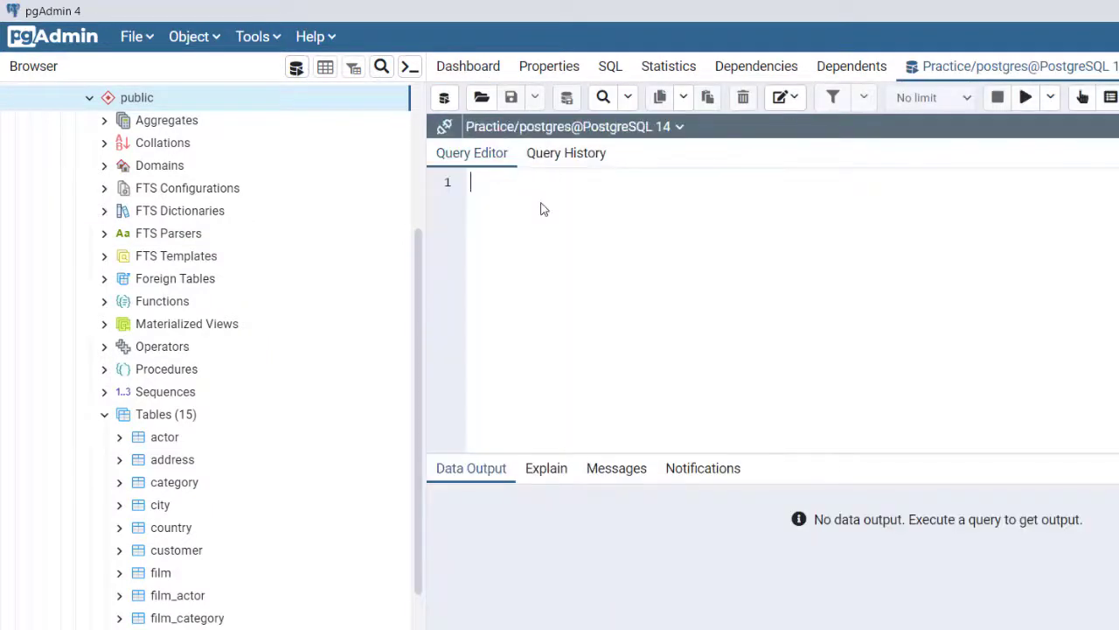
# Step: Run SELECT * FROM customer, then rerun it with LIMIT 10 to view customer rows
pyautogui.write('select *')
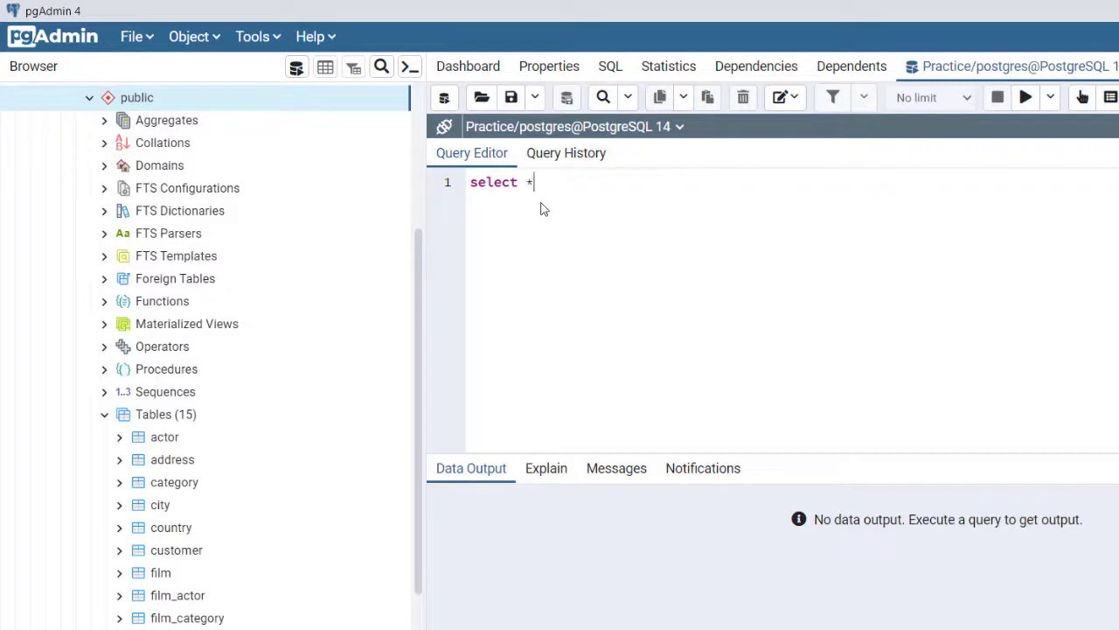
pyautogui.write('from')
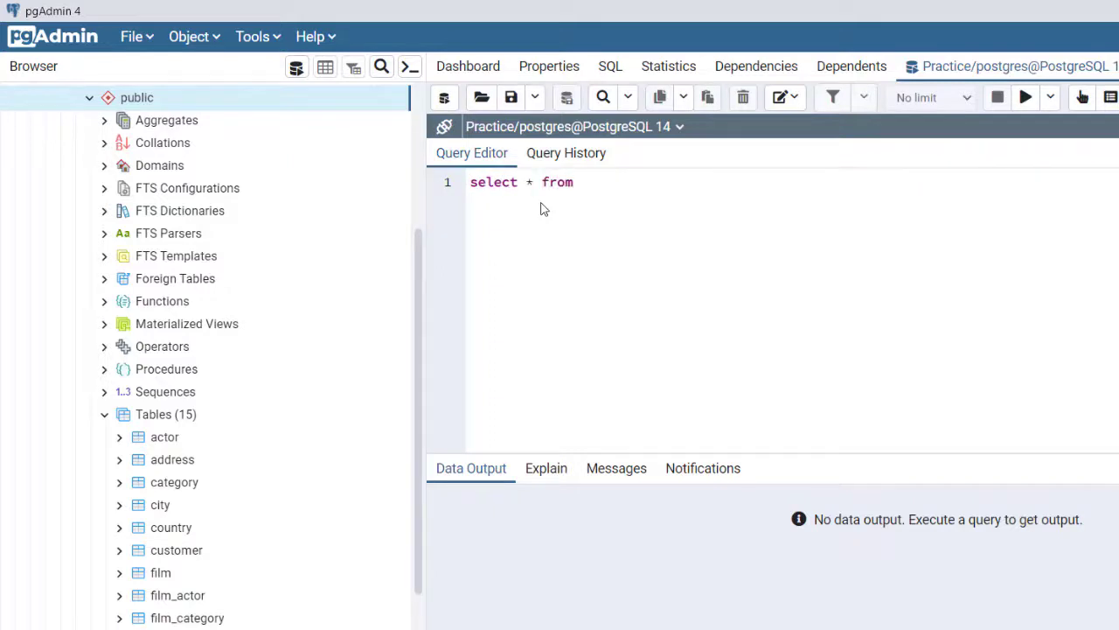
pyautogui.write('custo')
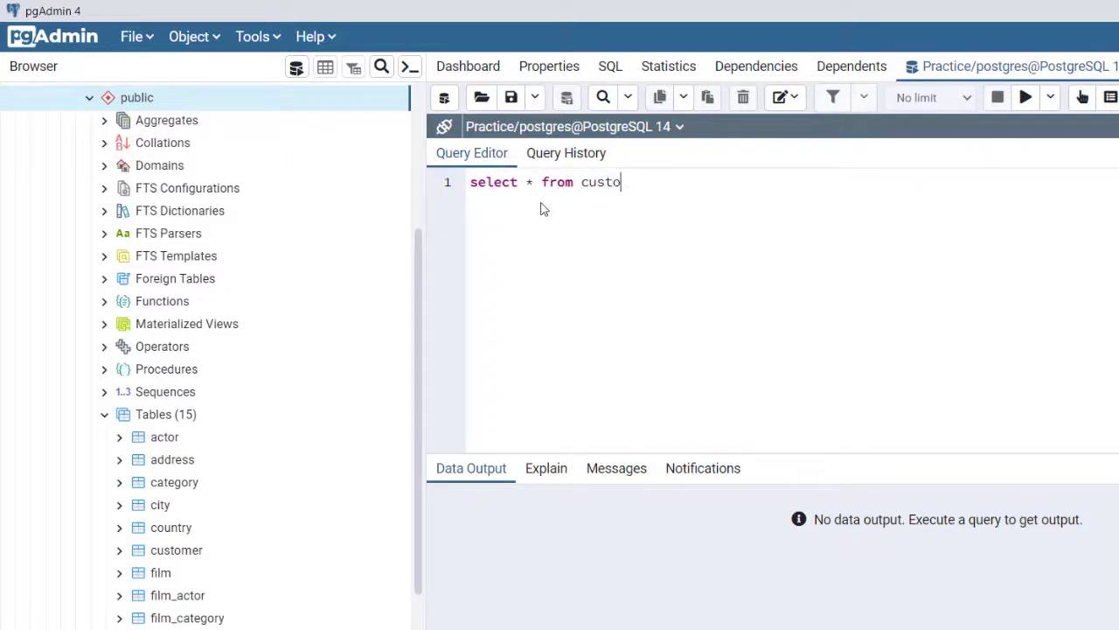
pyautogui.write('mer')
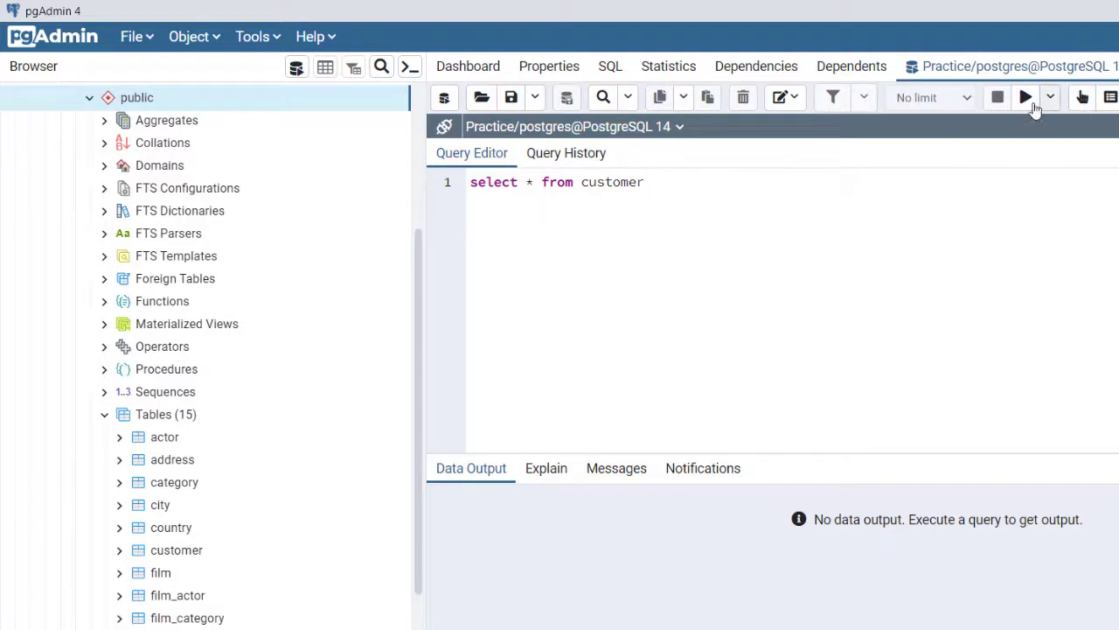
pyautogui.click(1025, 98)
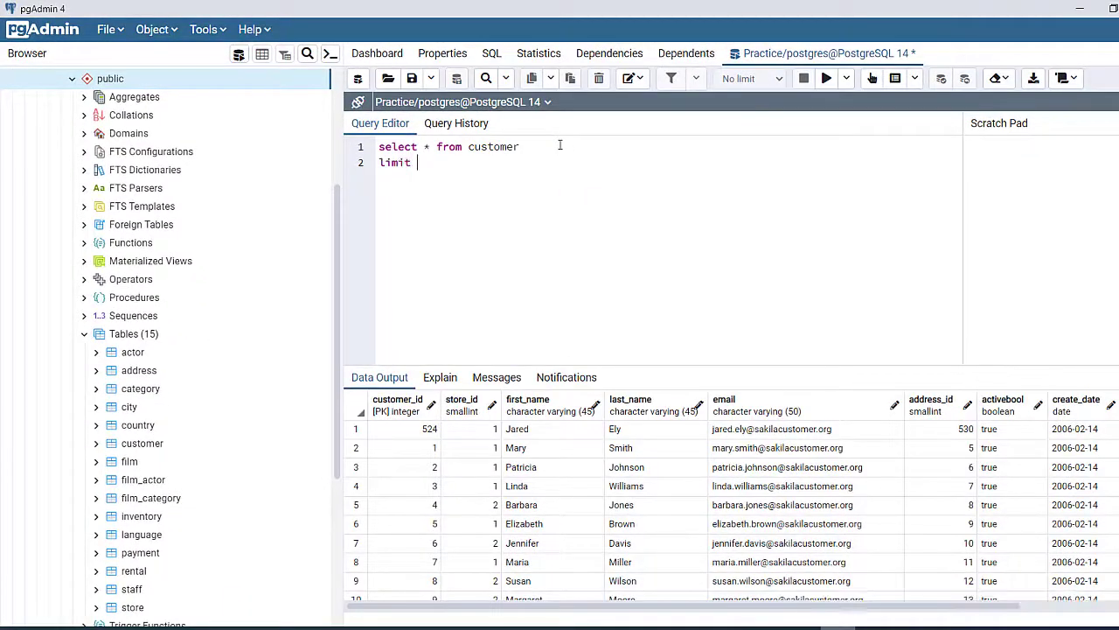
pyautogui.write('10')
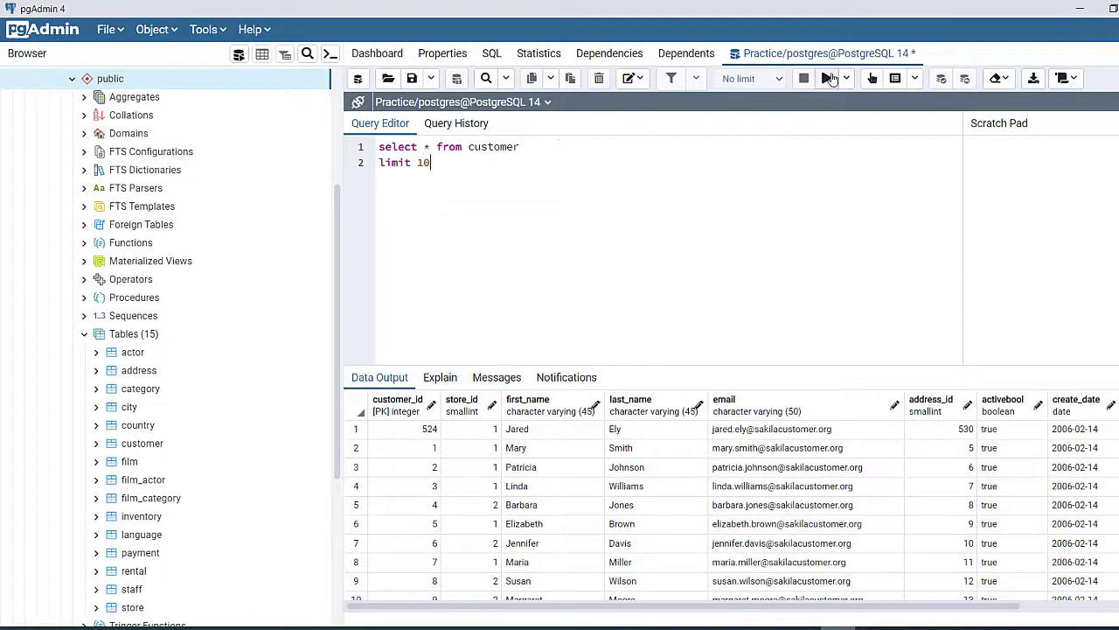
pyautogui.click(826, 77)
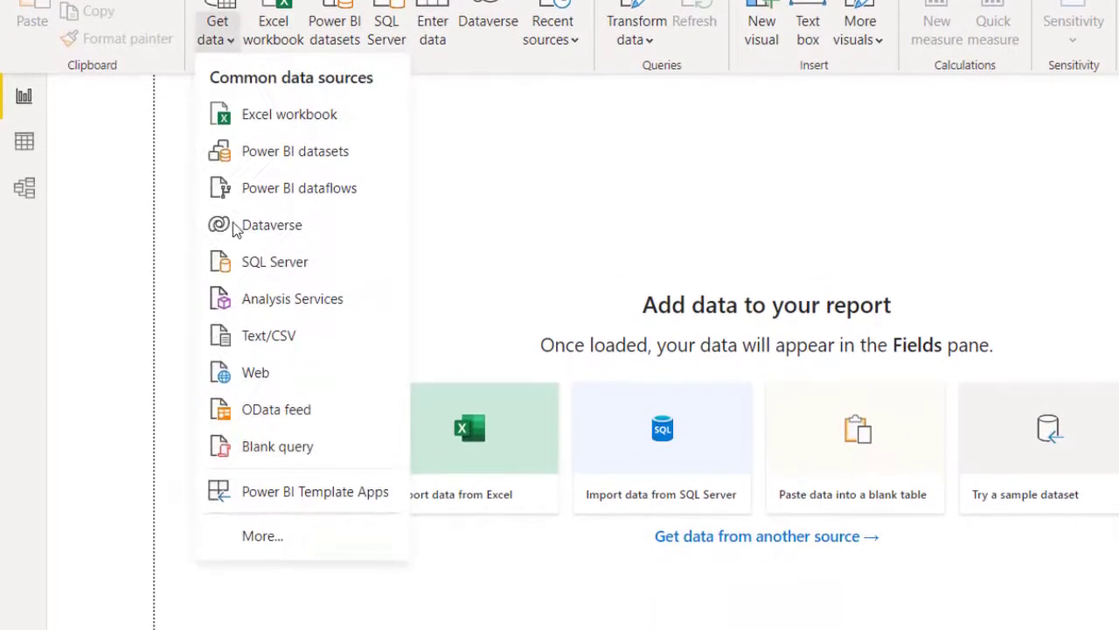
# Step: Choose the PostgreSQL database connector from the Database category and connect
pyautogui.click(262, 535)
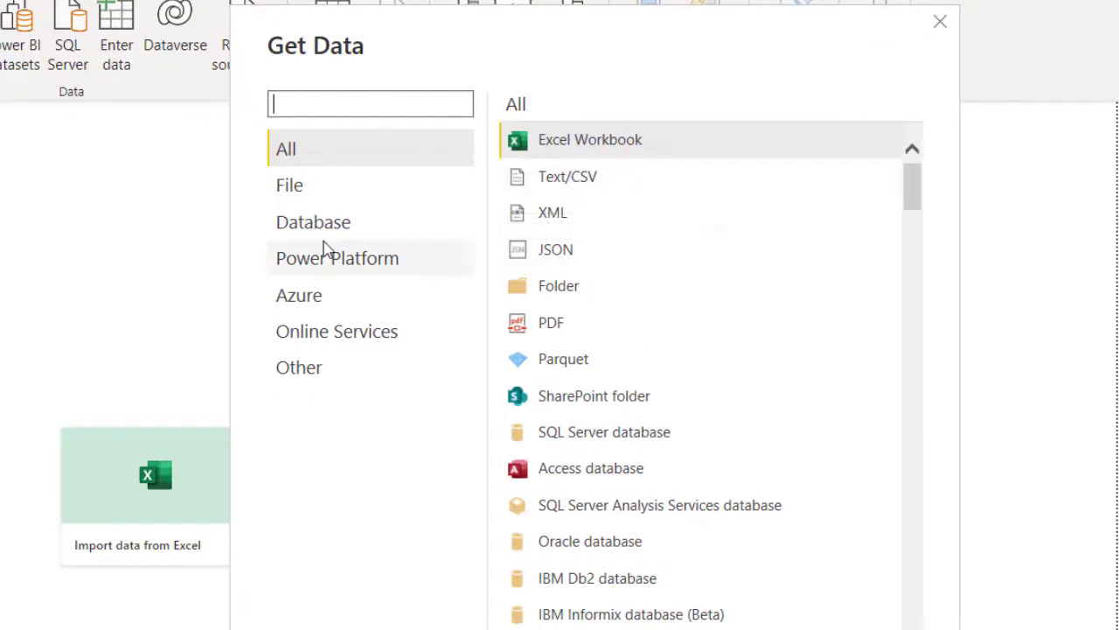
pyautogui.click(313, 220)
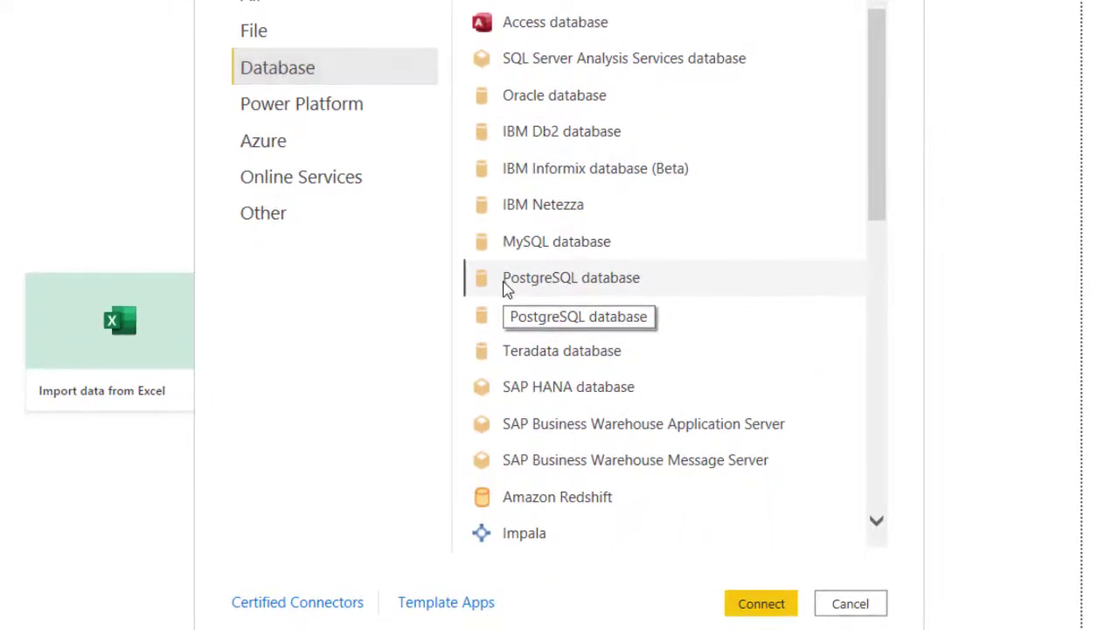
pyautogui.click(570, 276)
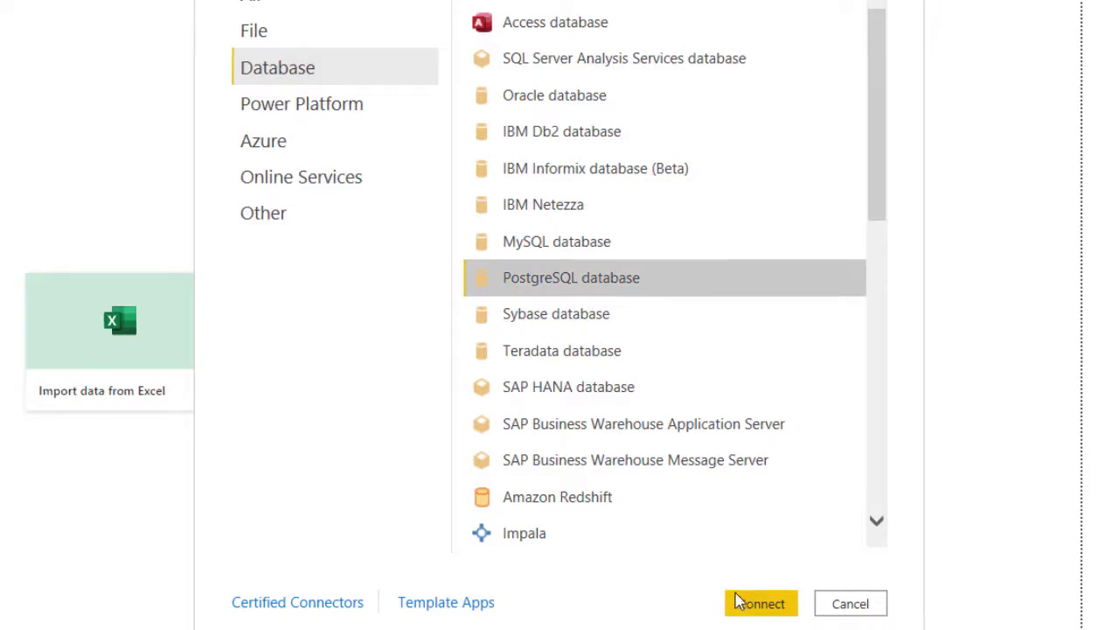
pyautogui.click(759, 602)
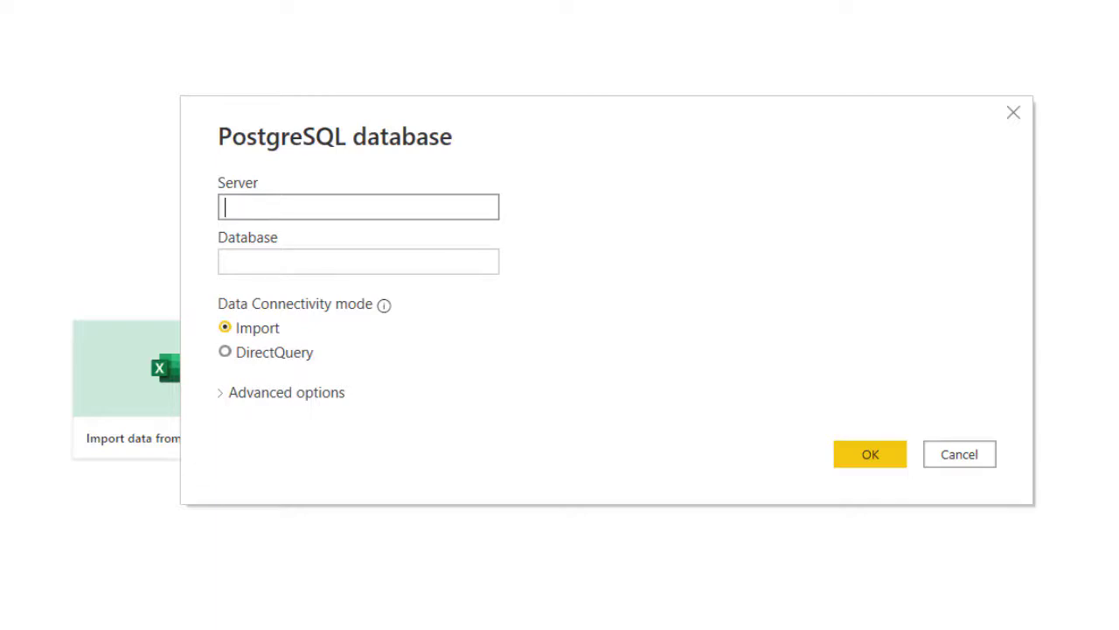
# Step: Submit the connection with server localhost and database Practice in Import mode
pyautogui.write('lo')
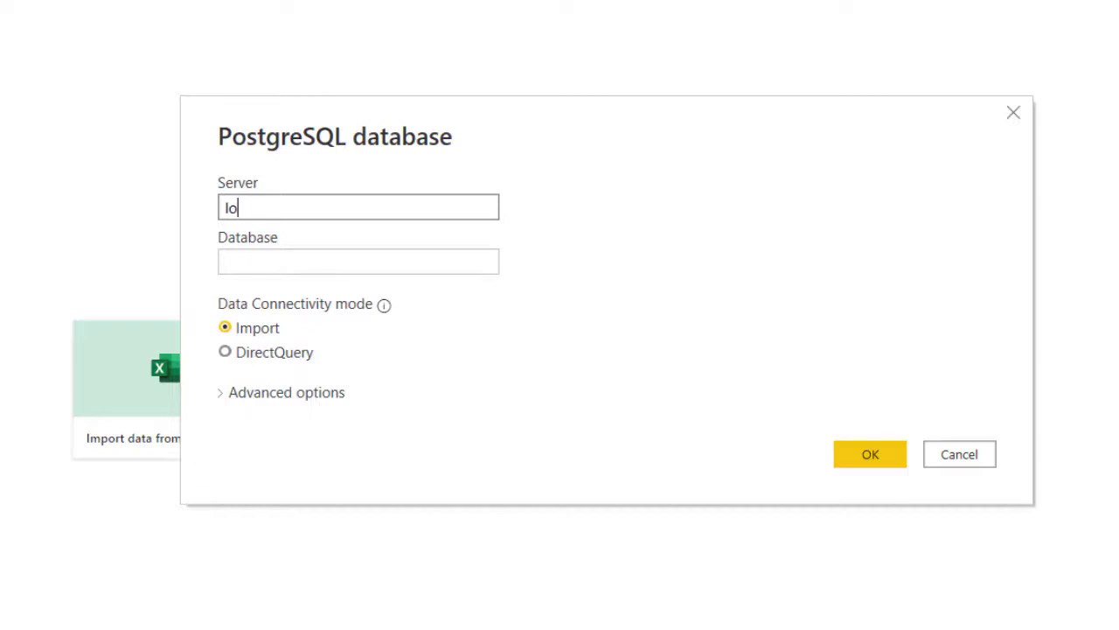
pyautogui.write('calhost')
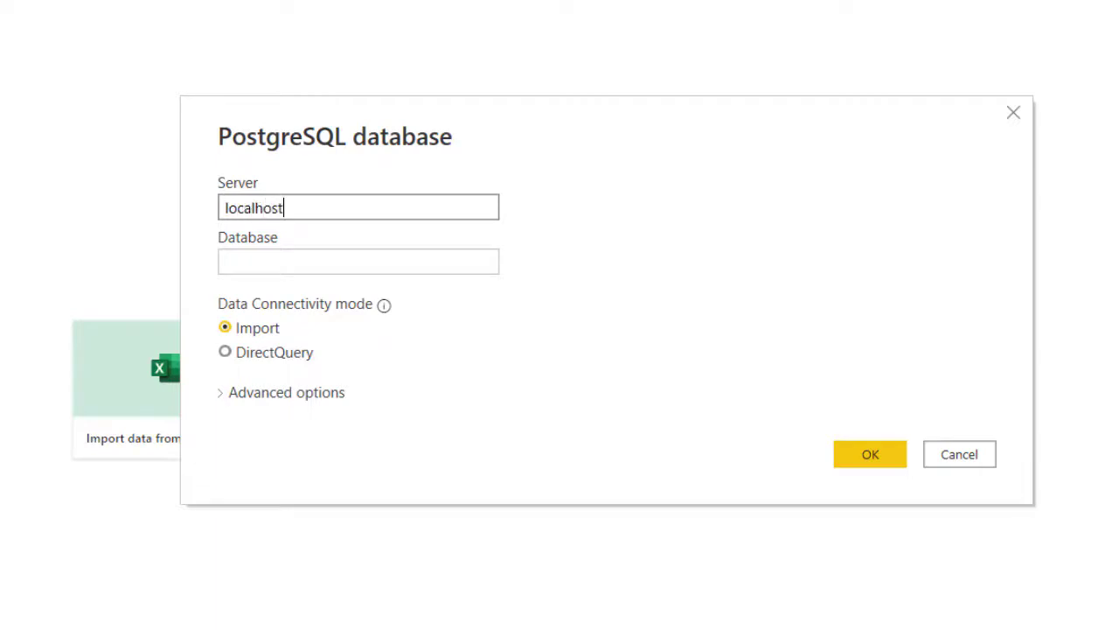
pyautogui.click(356, 260)
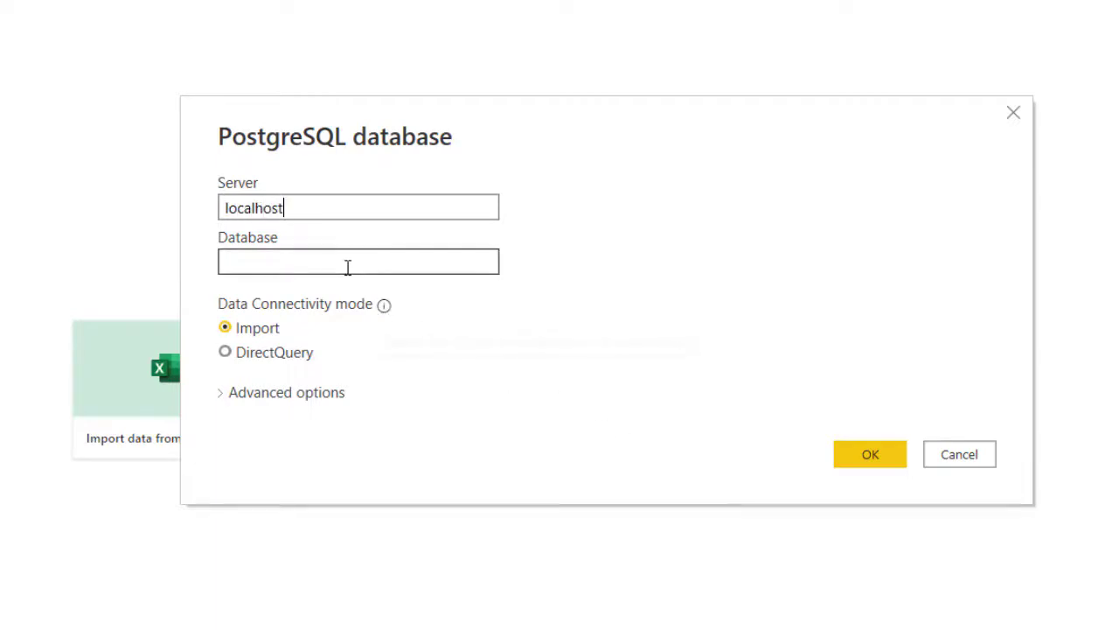
pyautogui.moveTo(465, 399)
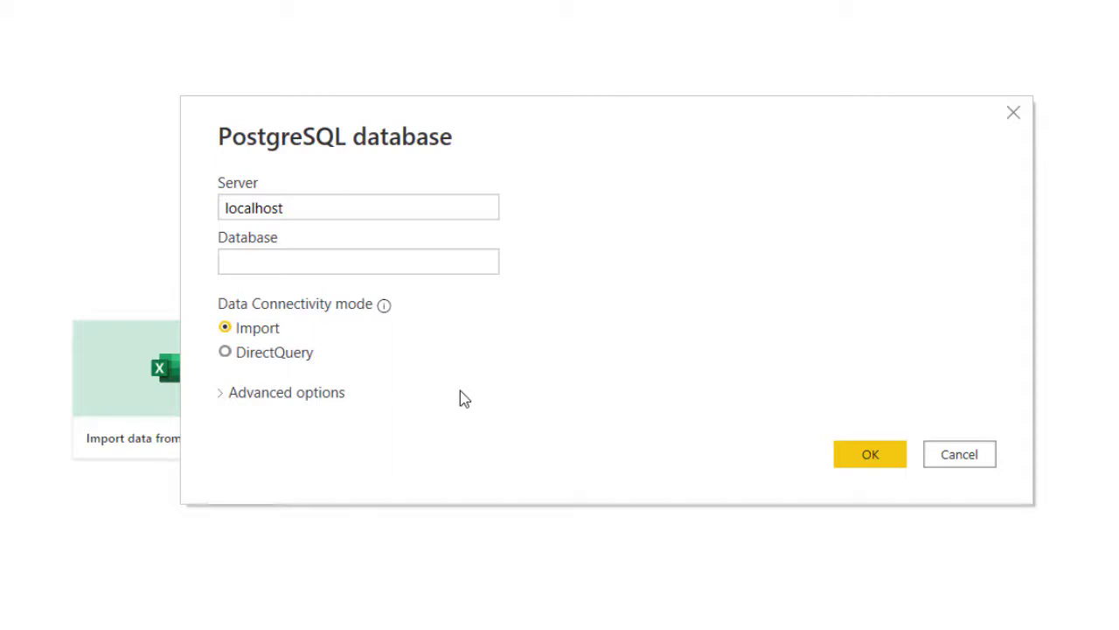
pyautogui.moveTo(455, 402)
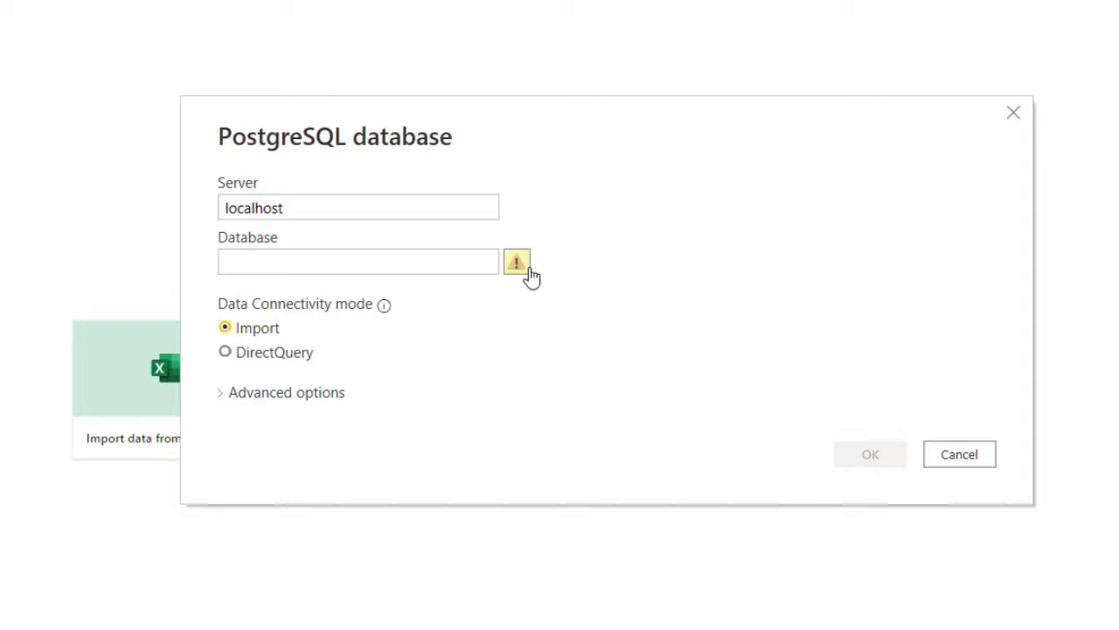
pyautogui.click(357, 260)
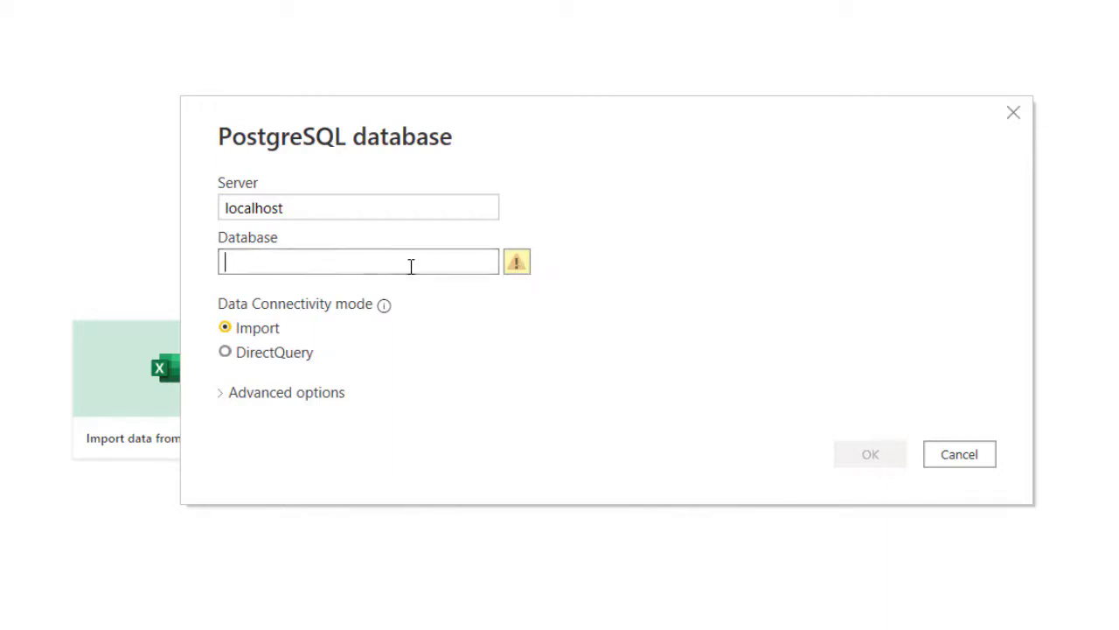
pyautogui.write('Practice')
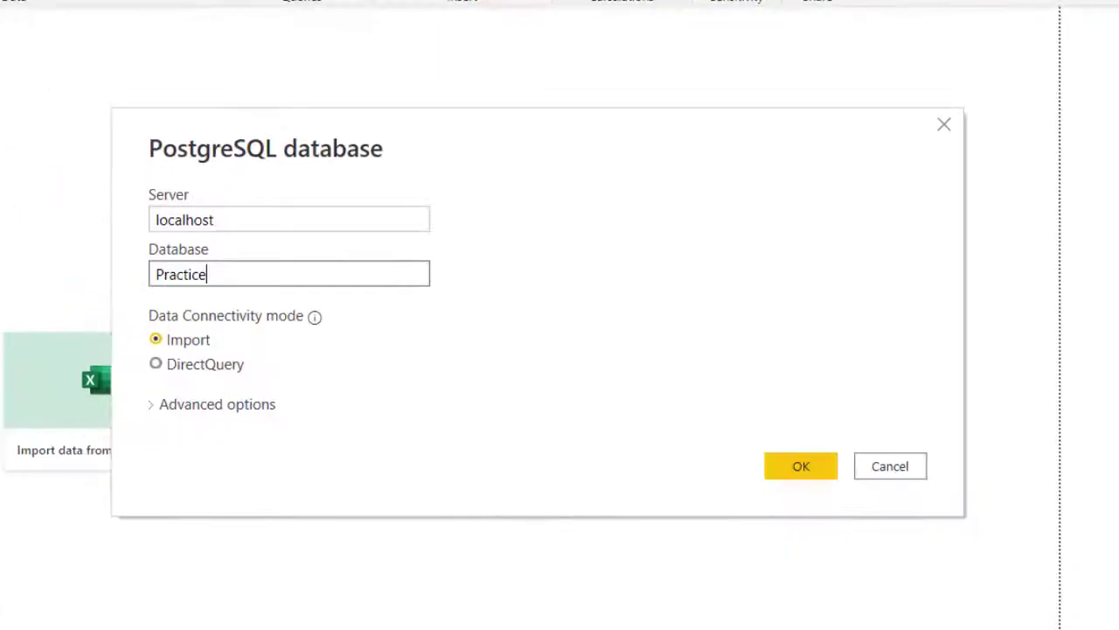
pyautogui.click(801, 465)
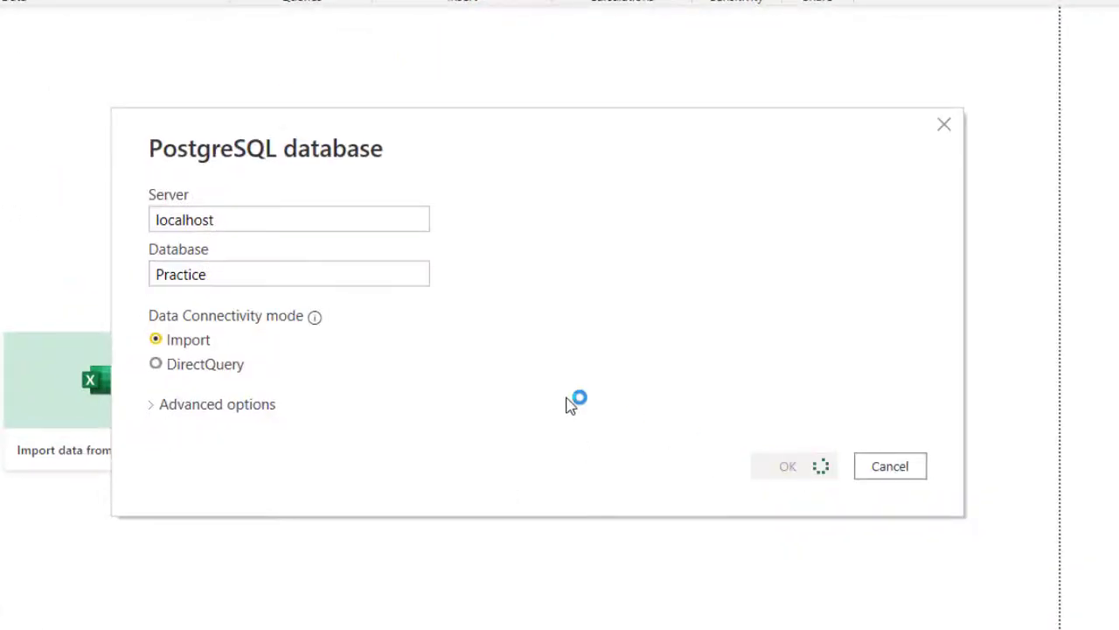
# Step: Enter postgres as the user name on the localhost;Practice credentials prompt
pyautogui.click(787, 465)
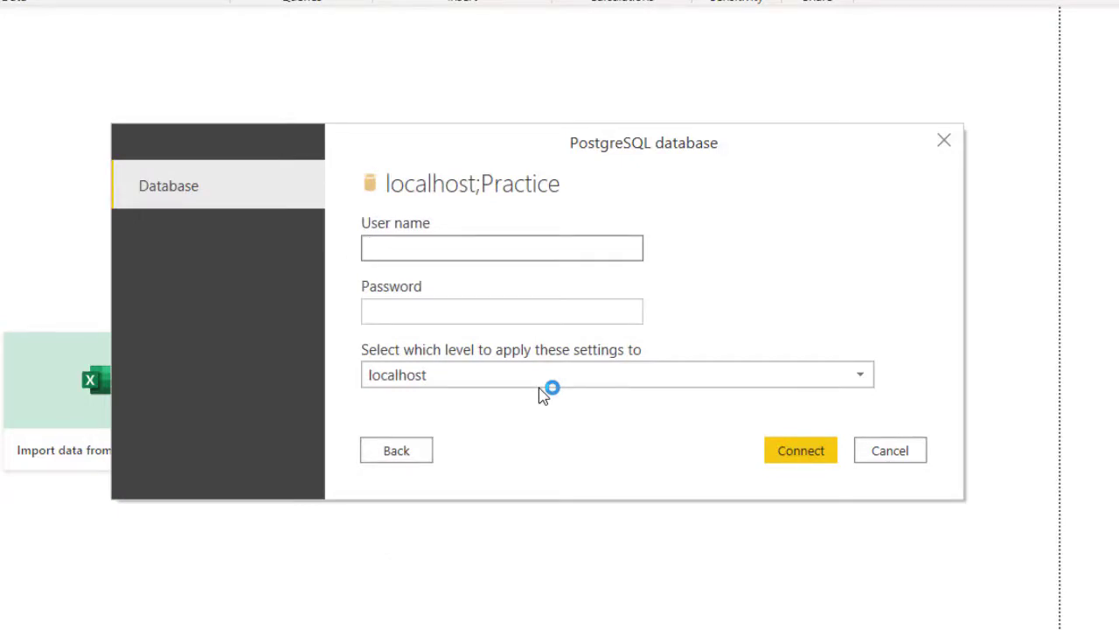
pyautogui.write('post')
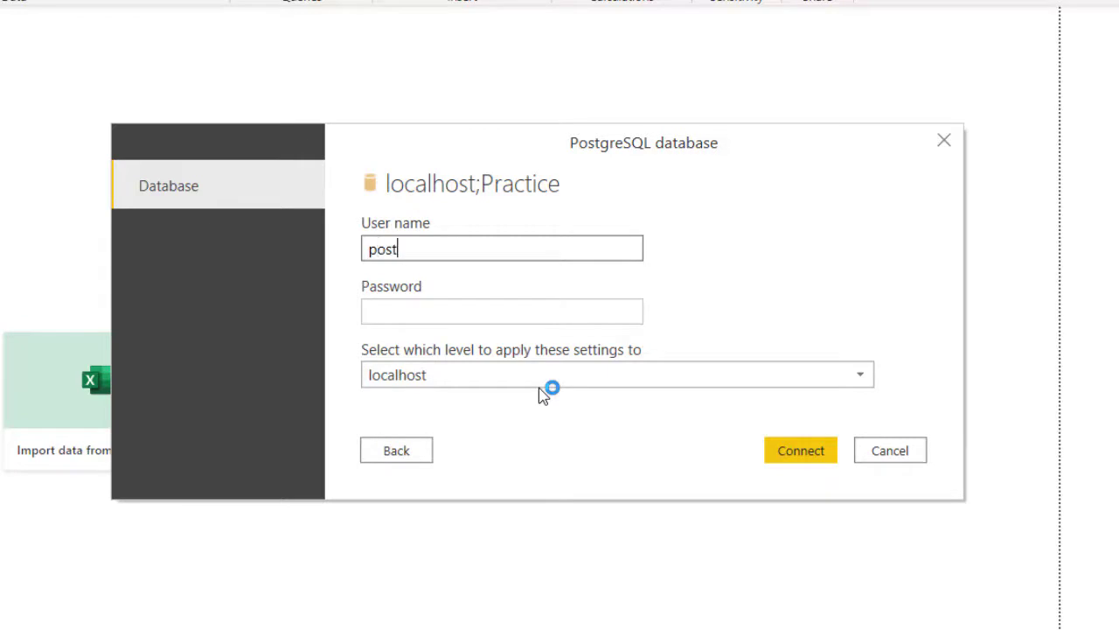
pyautogui.write('gres')
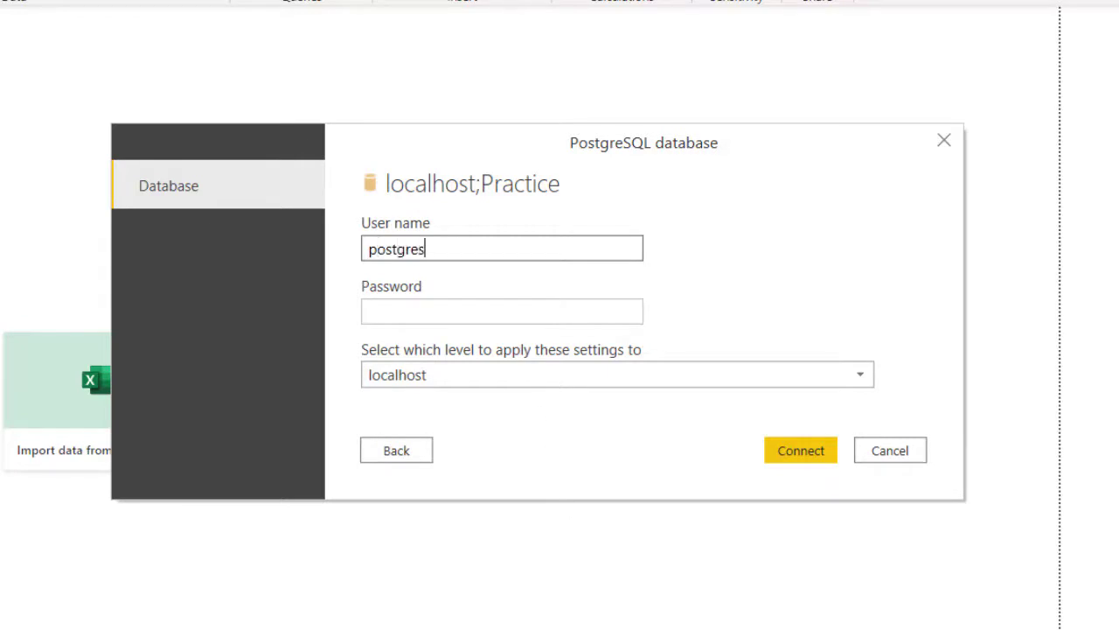
pyautogui.click(801, 449)
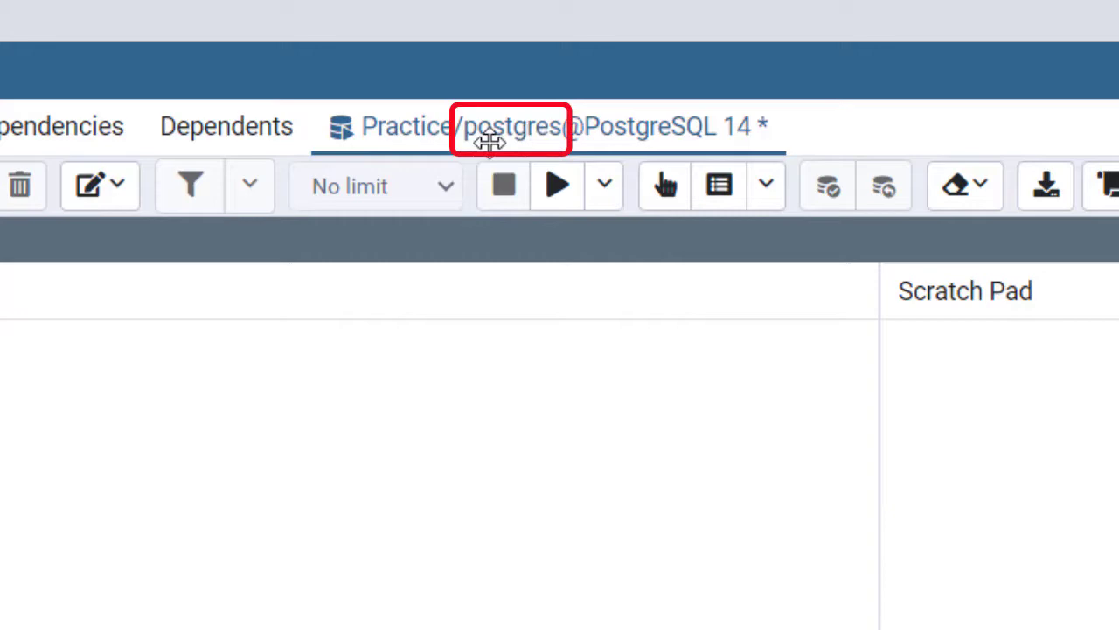
pyautogui.moveTo(533, 112)
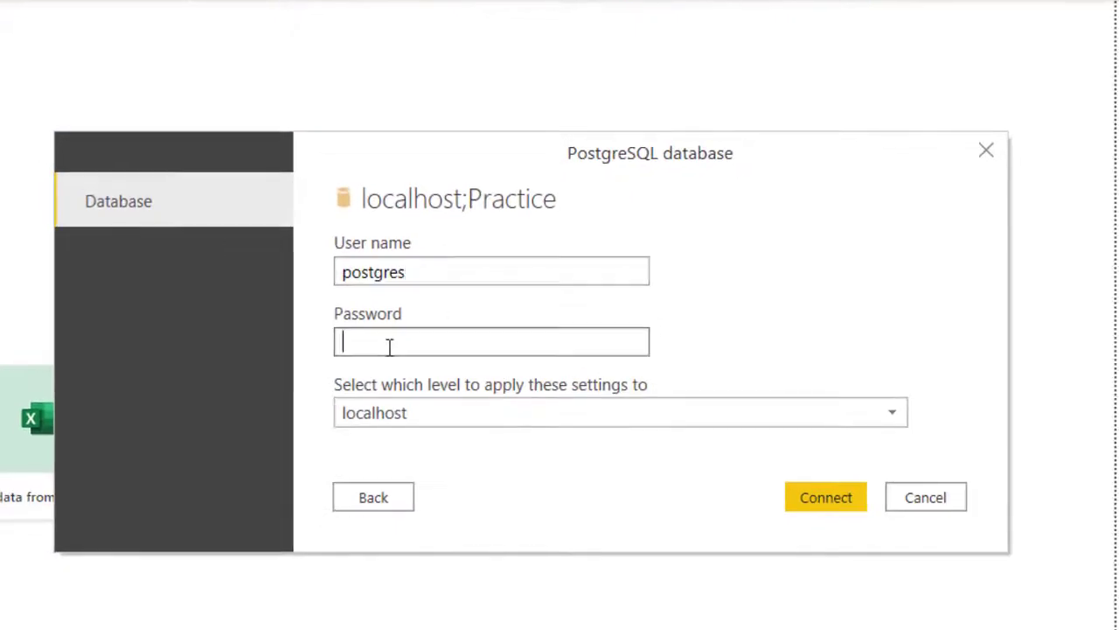
# Step: Enter the password, connect, and accept connecting without encryption support
pyautogui.write('••••')
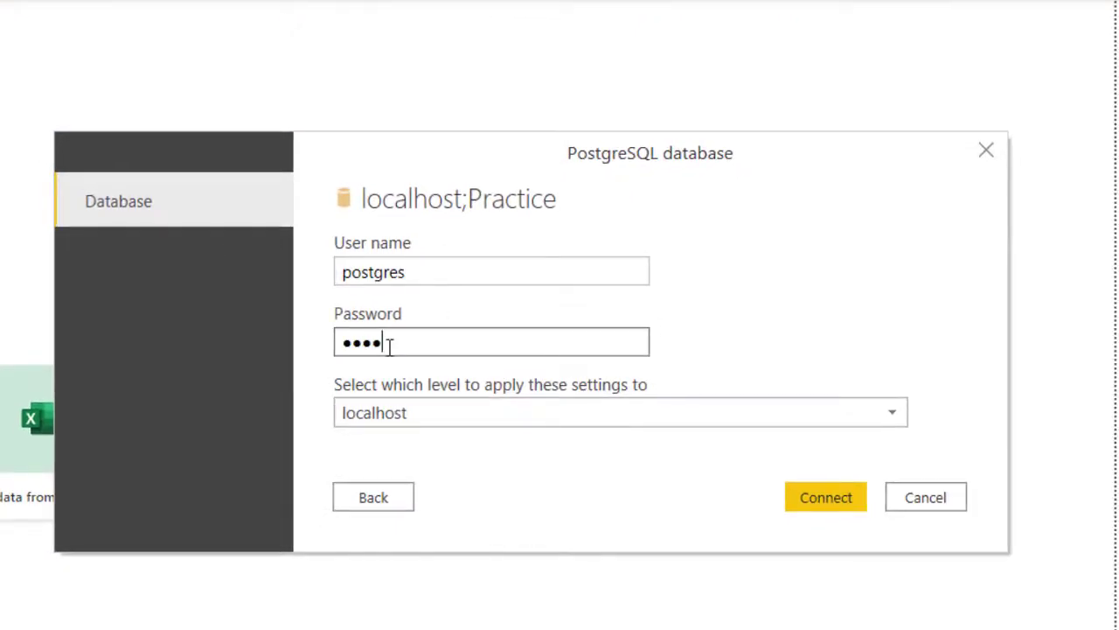
pyautogui.write('password')
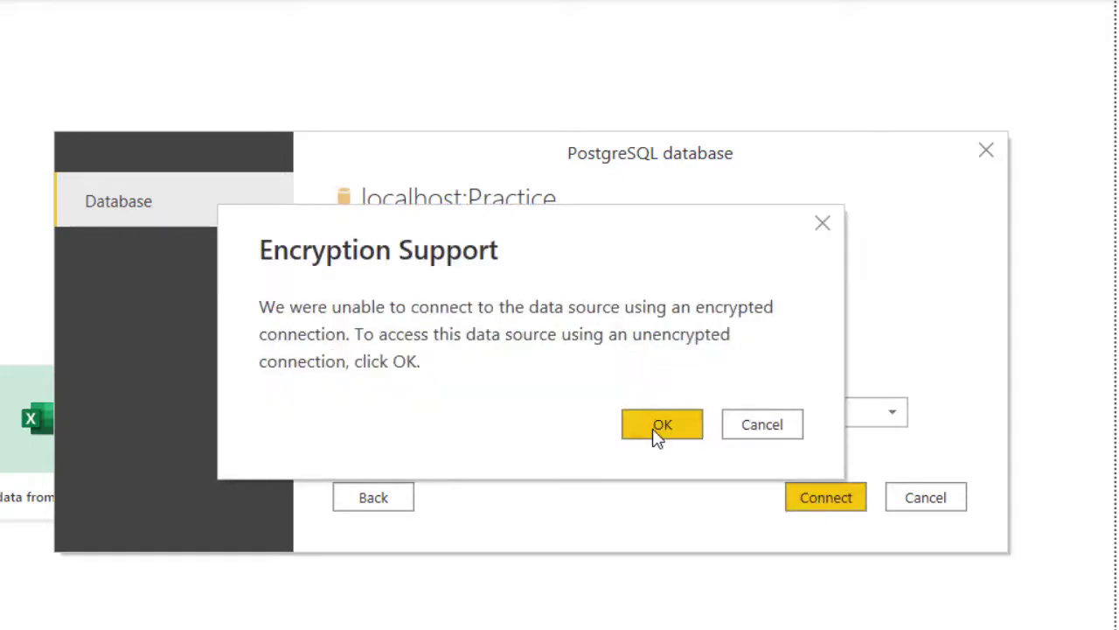
pyautogui.click(661, 425)
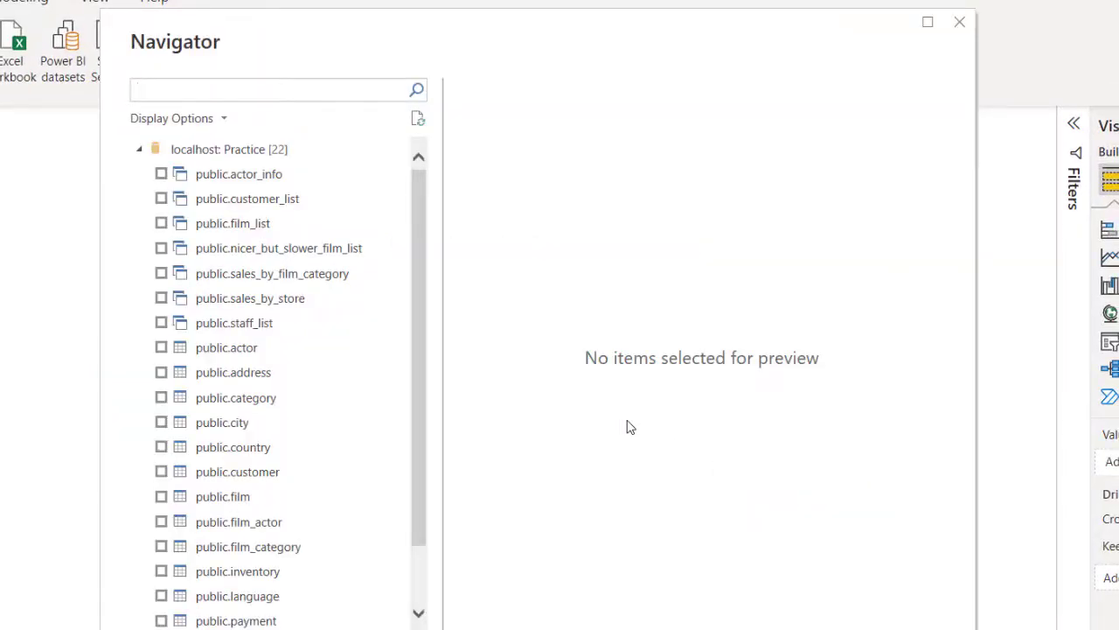
pyautogui.moveTo(248, 157)
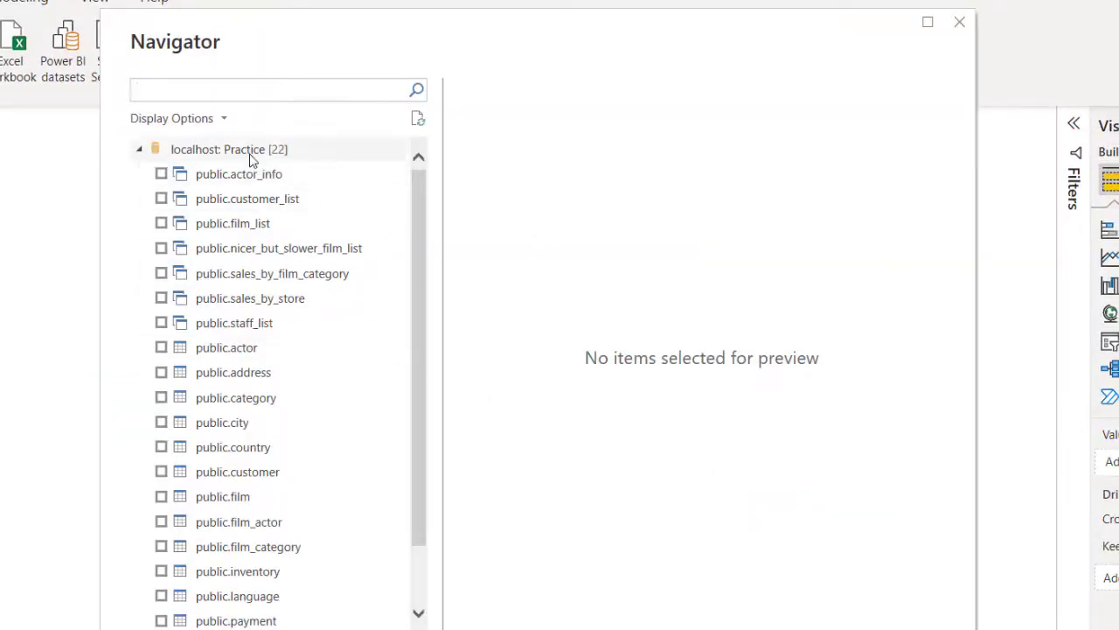
pyautogui.moveTo(254, 149)
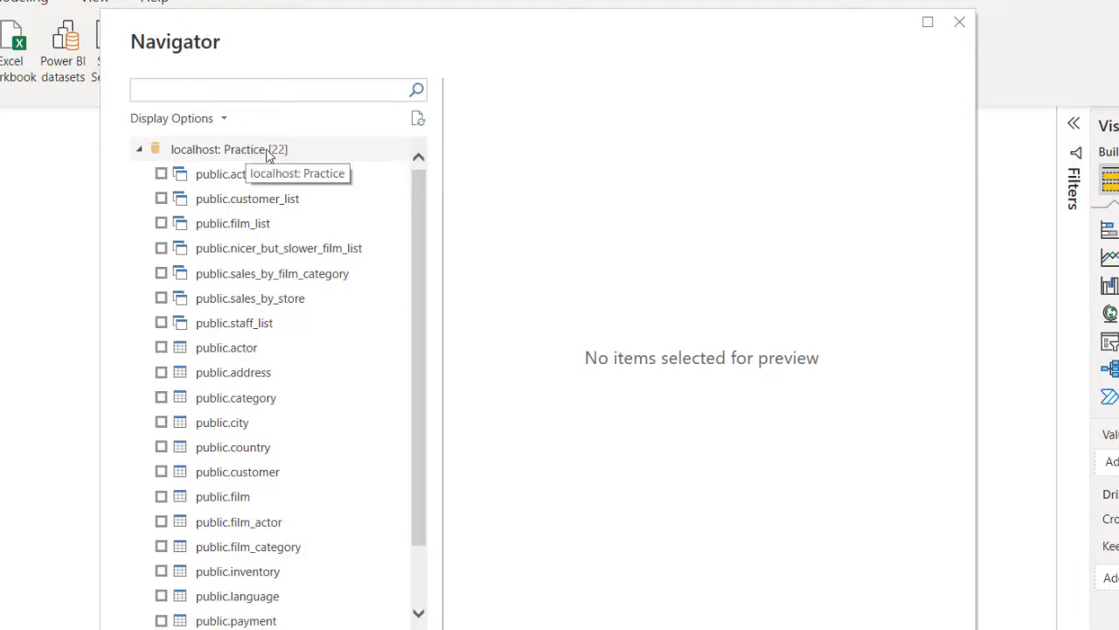
# Step: Tick the city, country and customer tables in Navigator and choose Transform Data
pyautogui.scroll(-3)
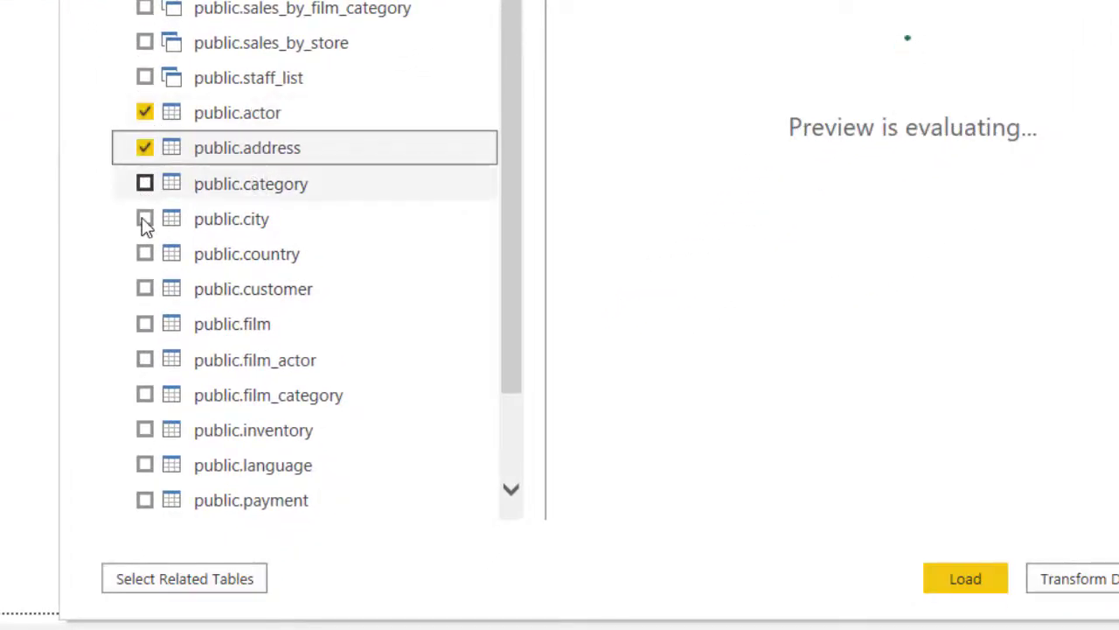
pyautogui.click(143, 219)
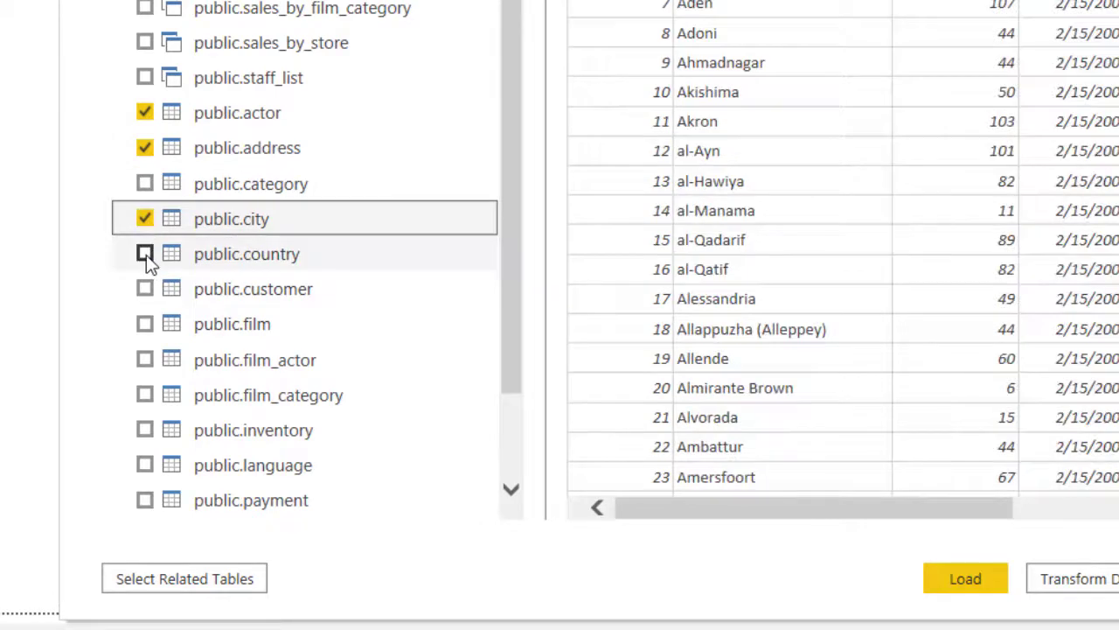
pyautogui.click(143, 253)
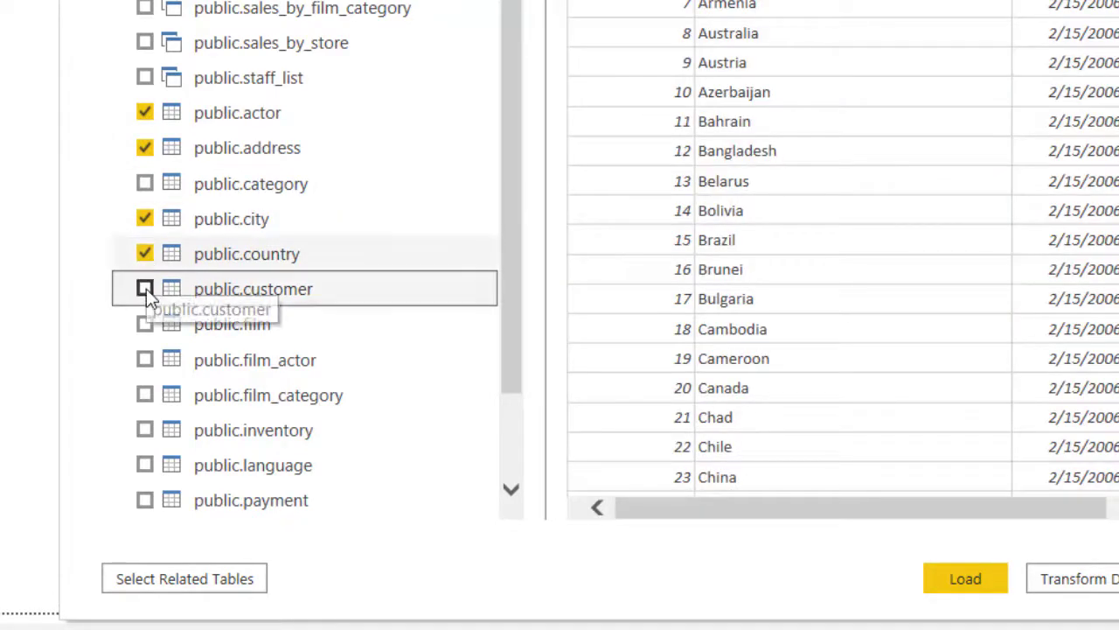
pyautogui.click(143, 323)
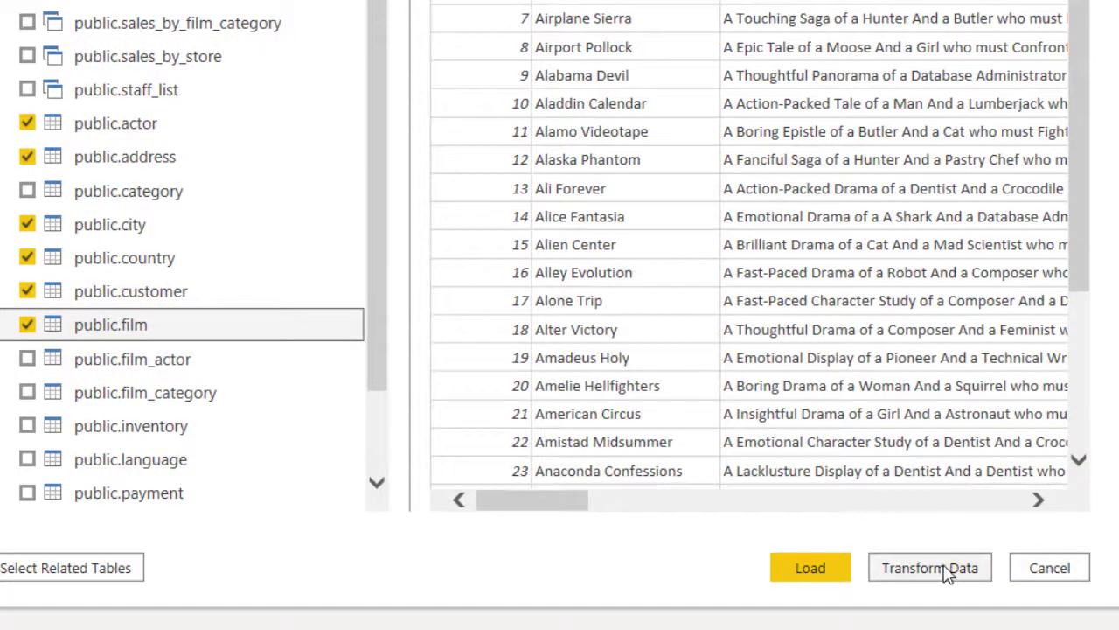
pyautogui.click(808, 567)
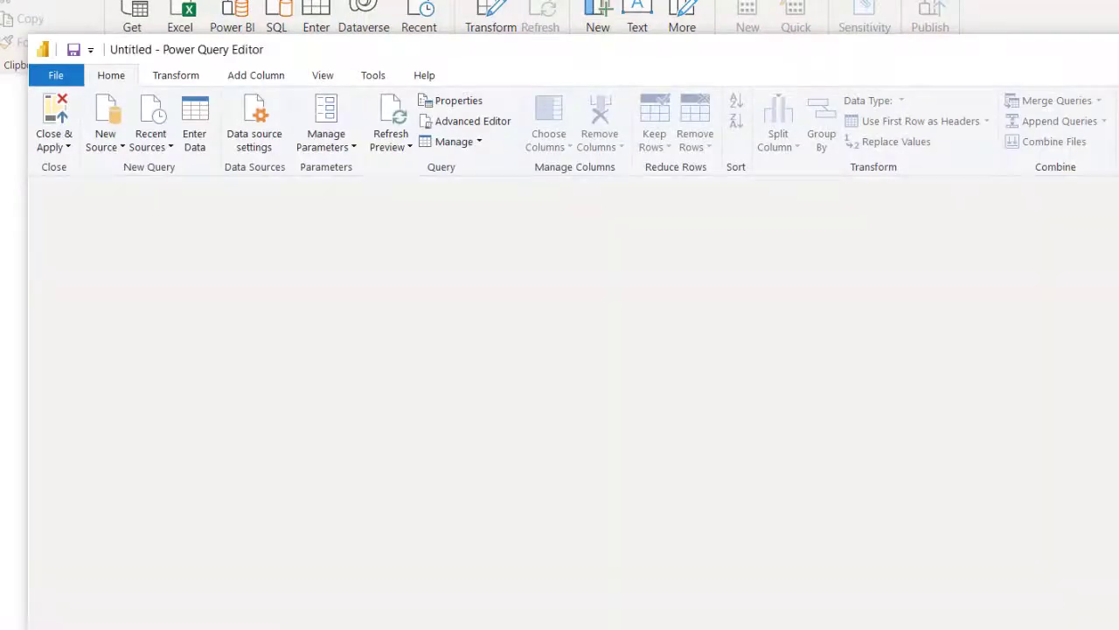
# Step: Show column distribution, profile and quality statistics for the public film query
pyautogui.click(91, 346)
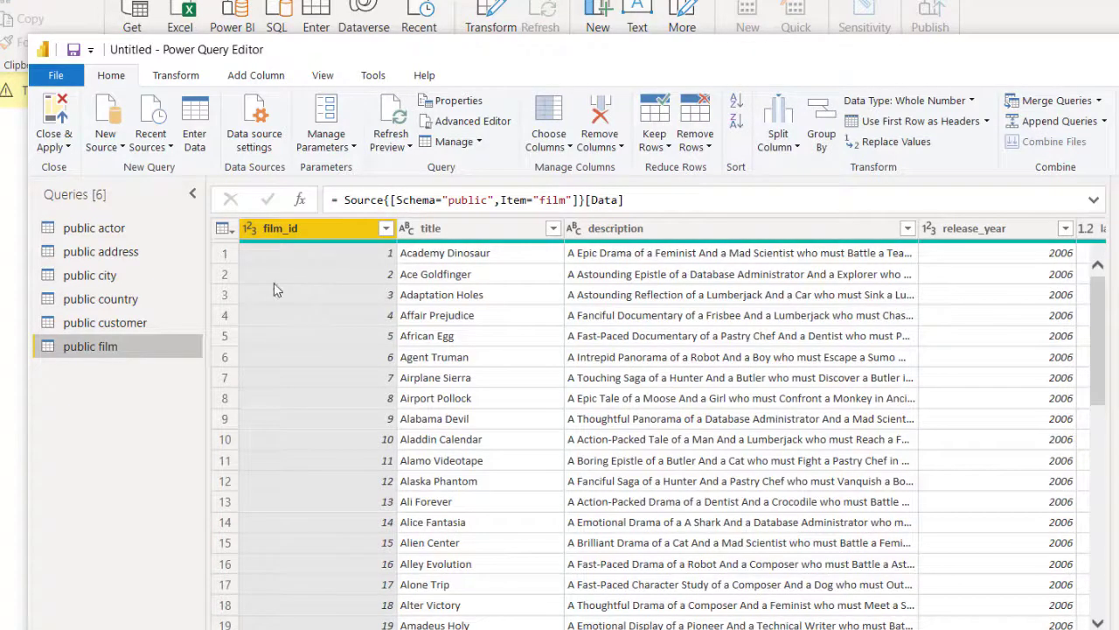
pyautogui.moveTo(225, 354)
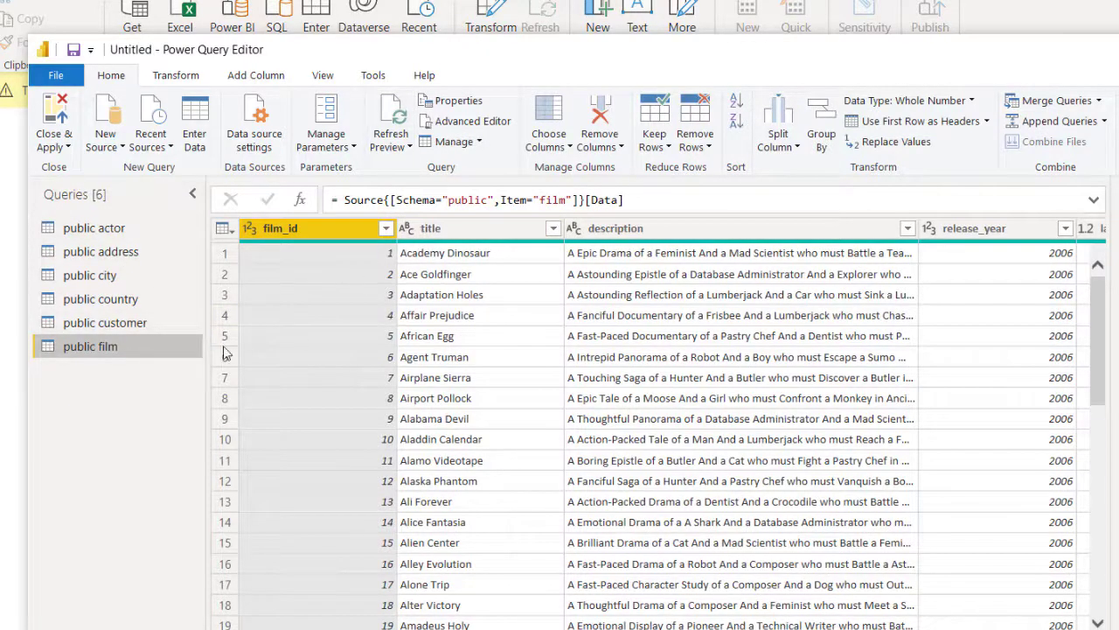
pyautogui.click(322, 73)
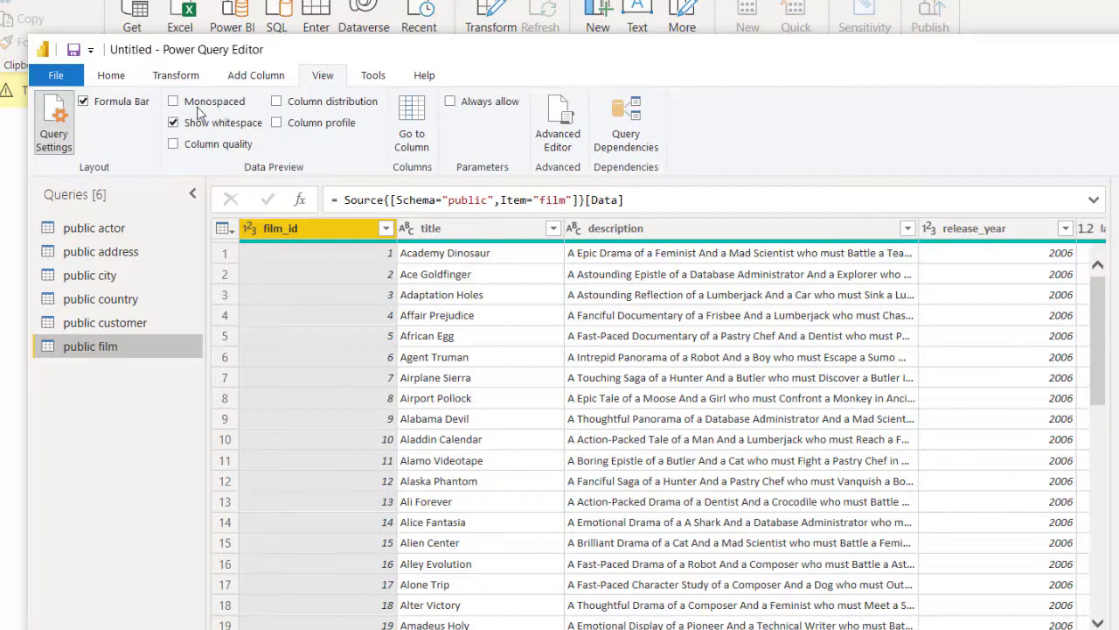
pyautogui.click(276, 99)
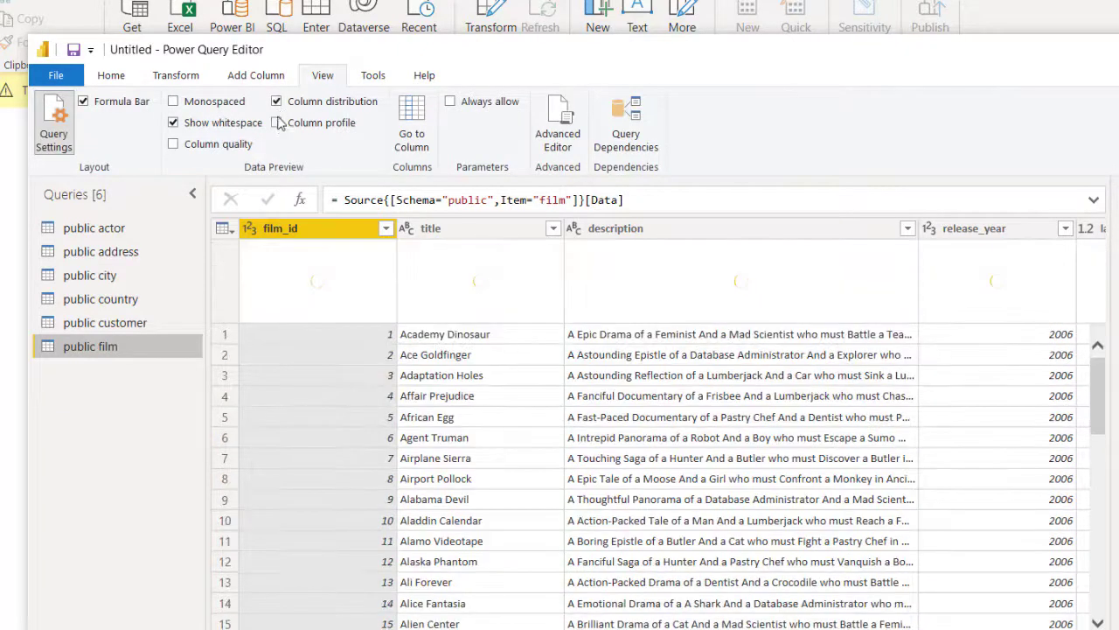
pyautogui.click(276, 123)
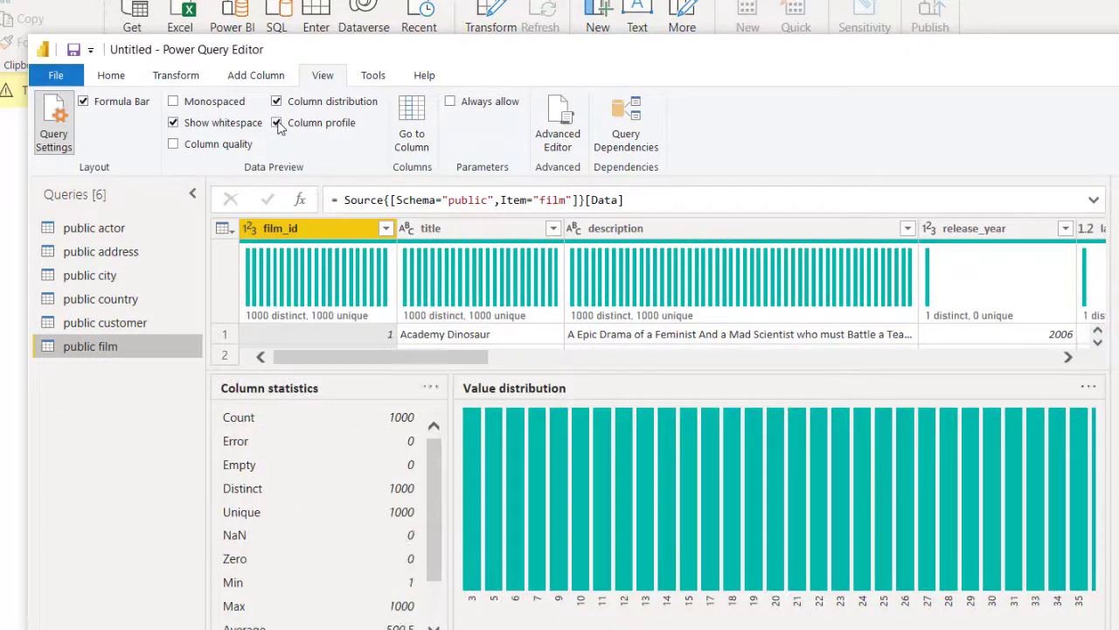
pyautogui.click(173, 144)
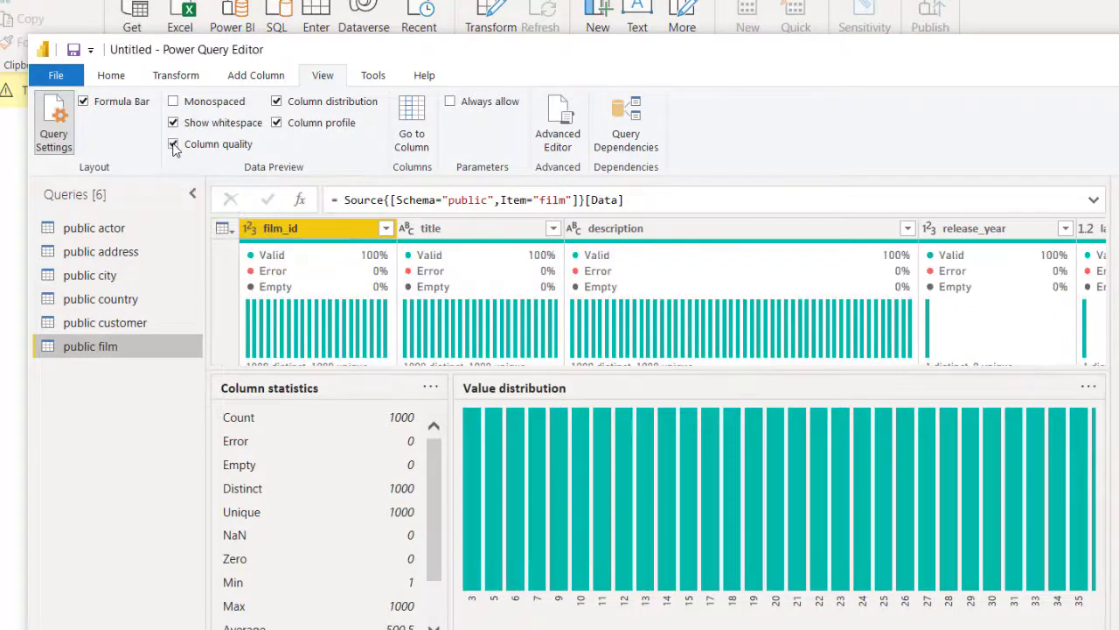
pyautogui.click(173, 143)
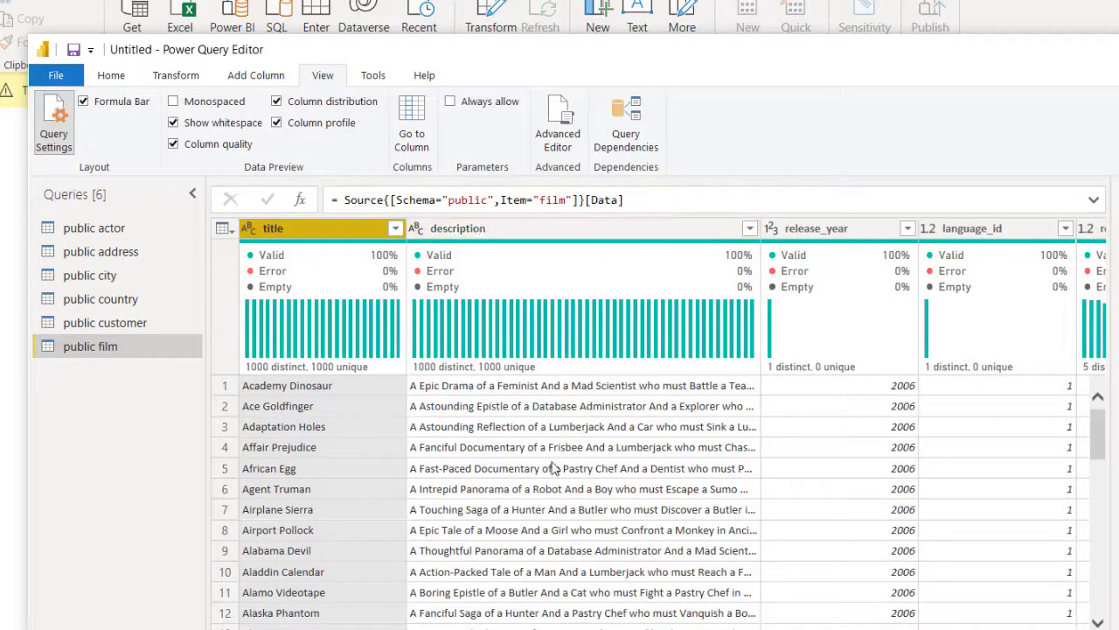
pyautogui.moveTo(538, 282)
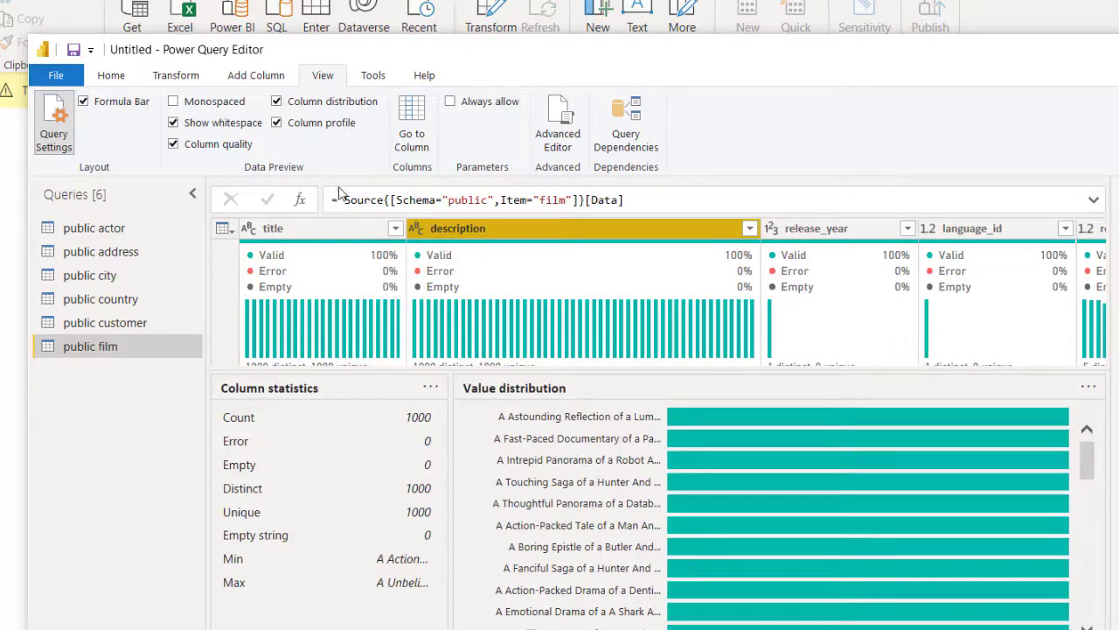
pyautogui.click(112, 73)
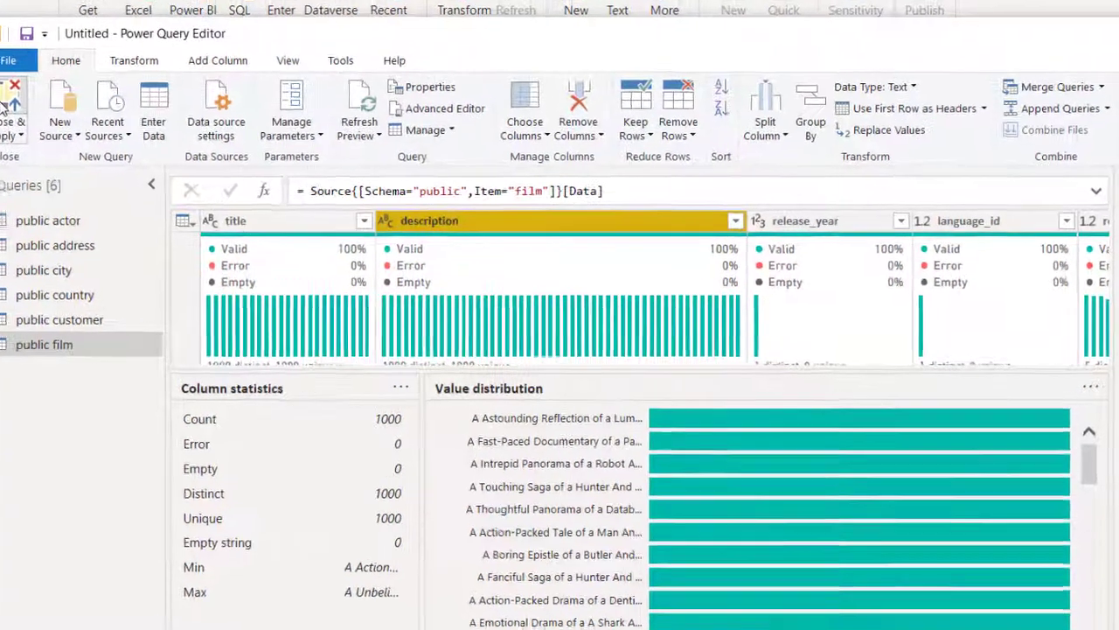
# Step: Close & Apply to load the six tables into the model and switch to Data view
pyautogui.click(14, 113)
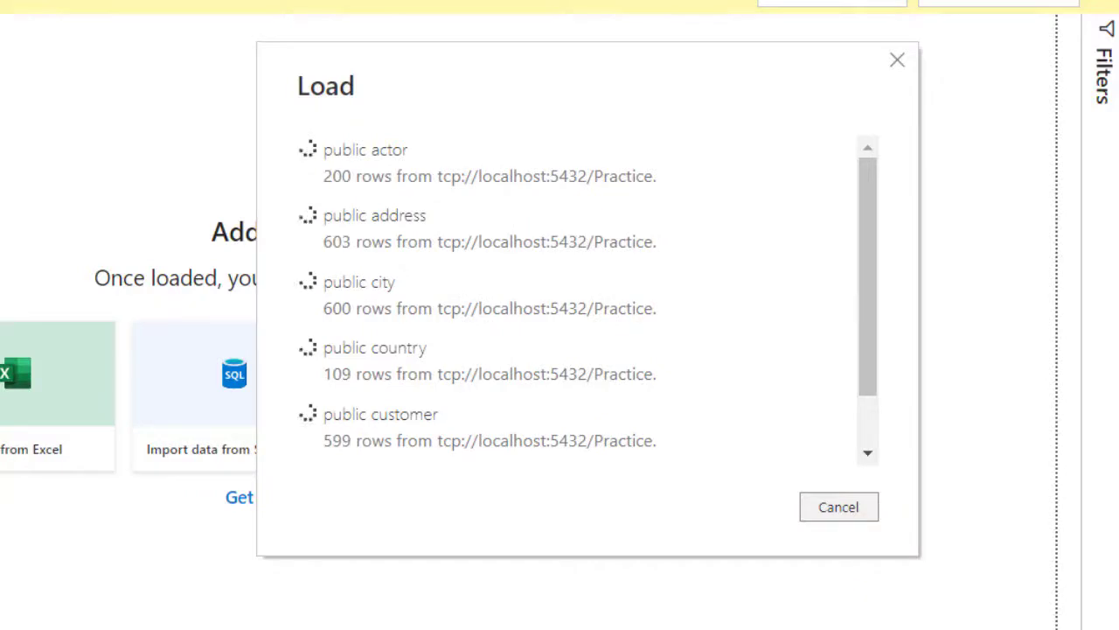
pyautogui.click(836, 508)
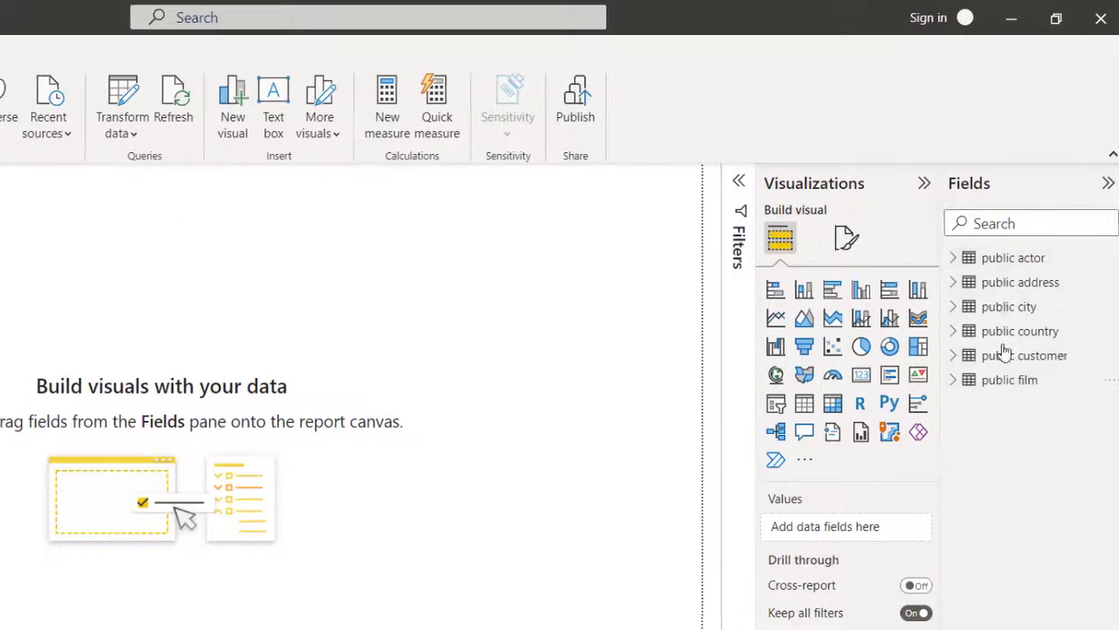
pyautogui.click(21, 226)
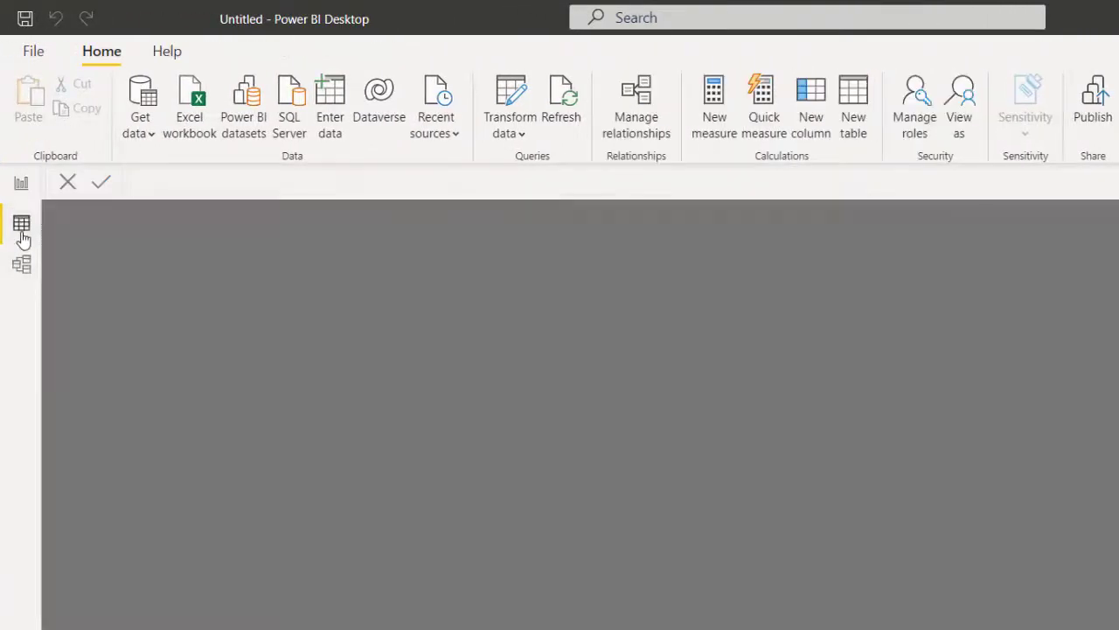
# Step: Preview the public actor and public address rows, then return to Report view
pyautogui.click(21, 224)
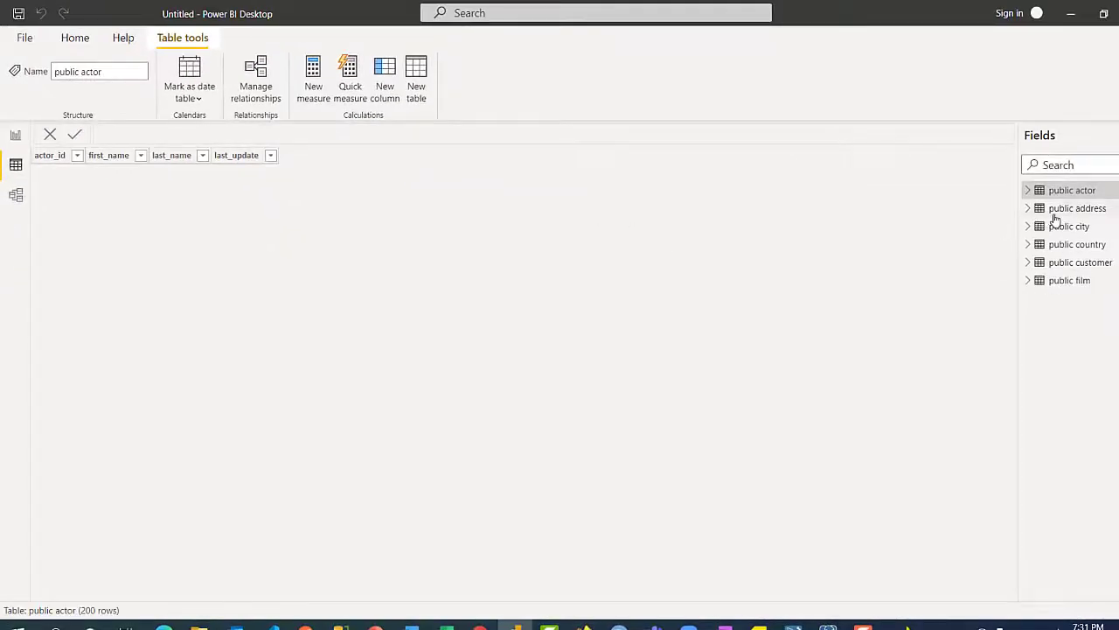
pyautogui.click(1078, 208)
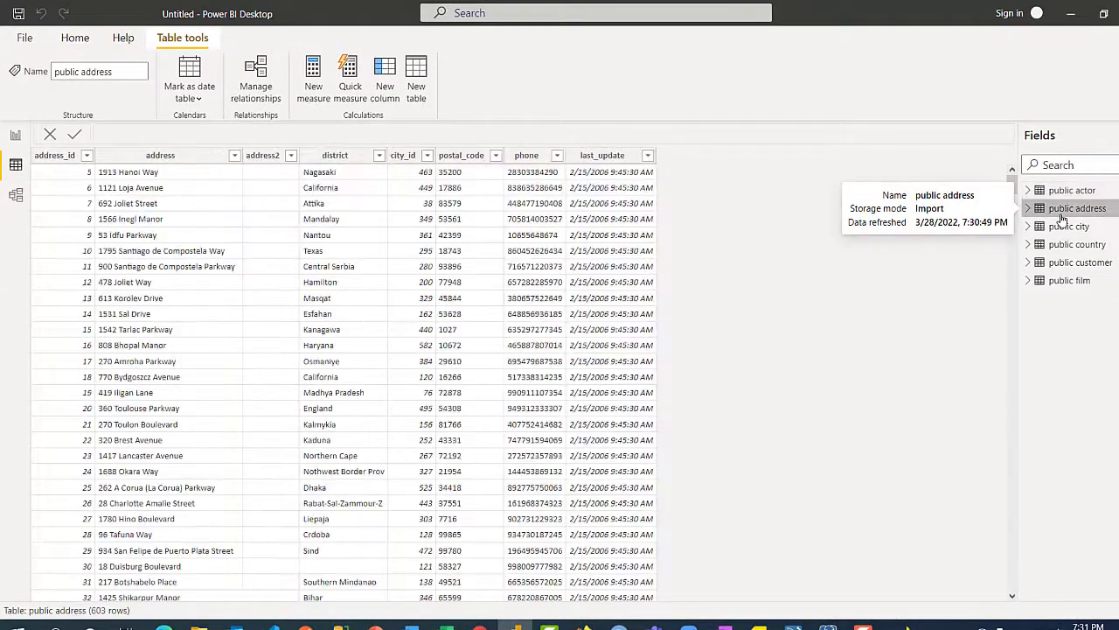
pyautogui.click(18, 138)
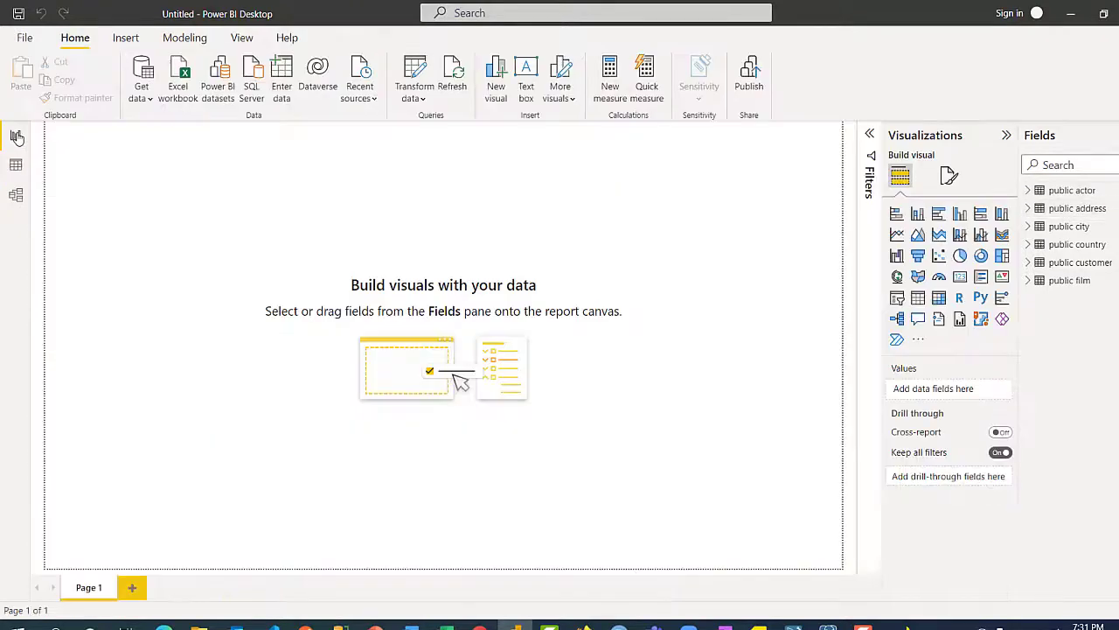